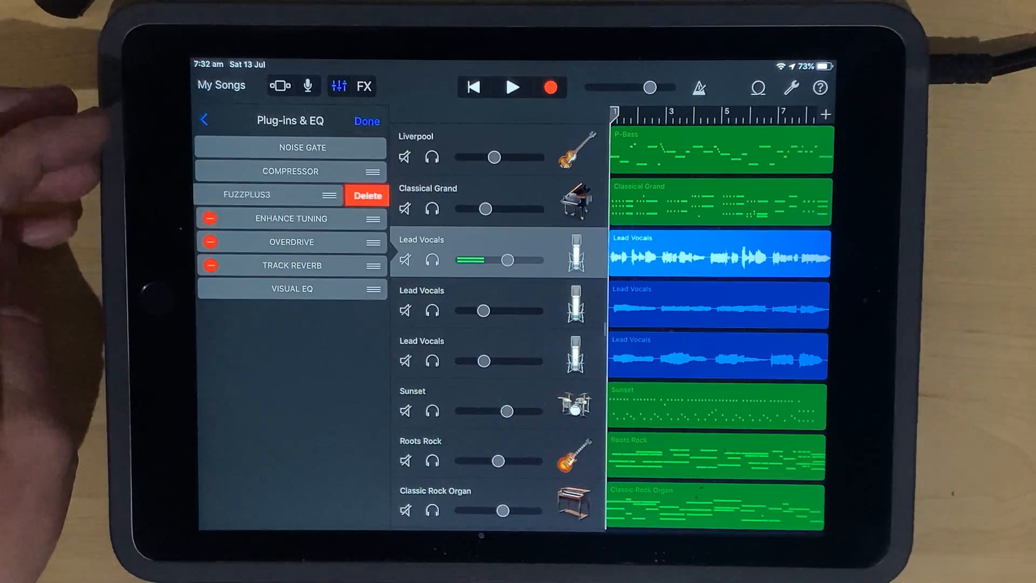
# Review the Lead Vocals plug-in chain in edit mode, exposing the remove option for FUZZPLUS3
pyautogui.click(204, 120)
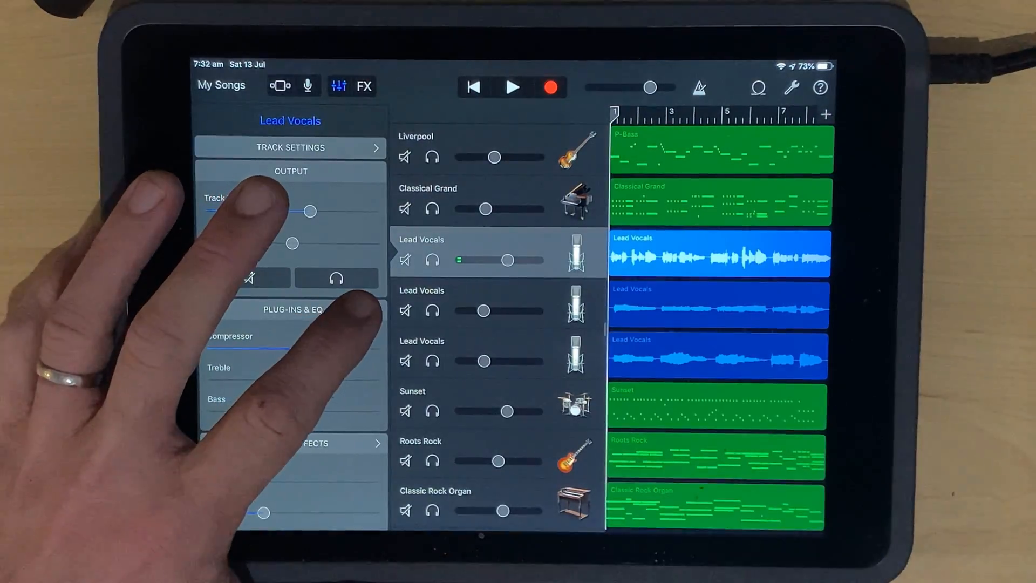
pyautogui.click(291, 310)
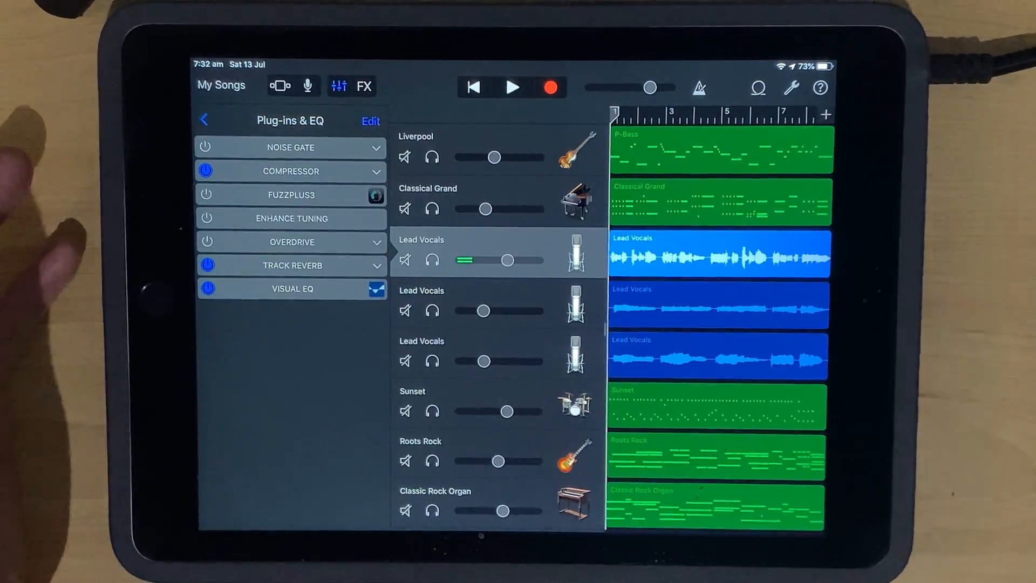
pyautogui.click(370, 121)
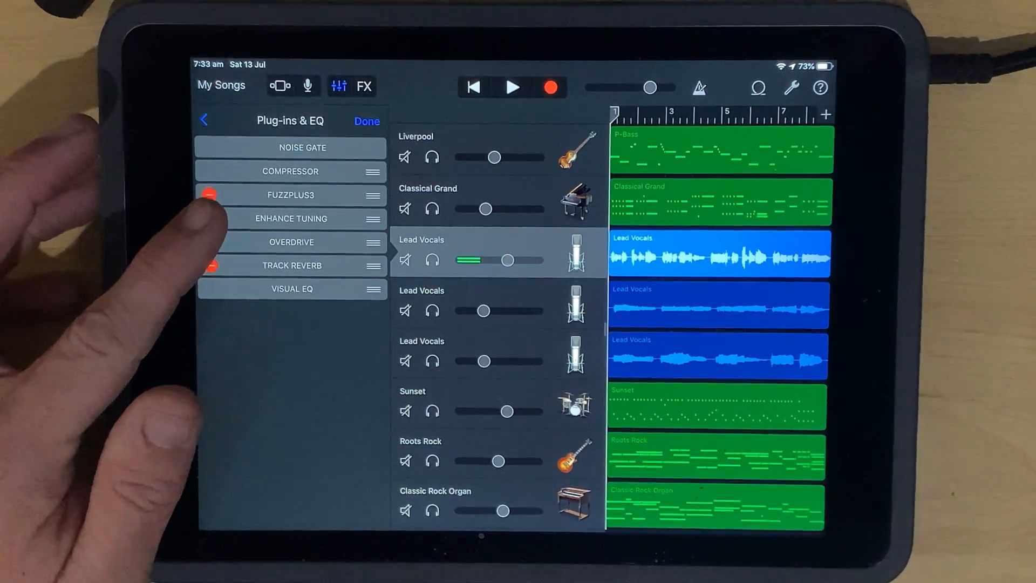
pyautogui.click(365, 121)
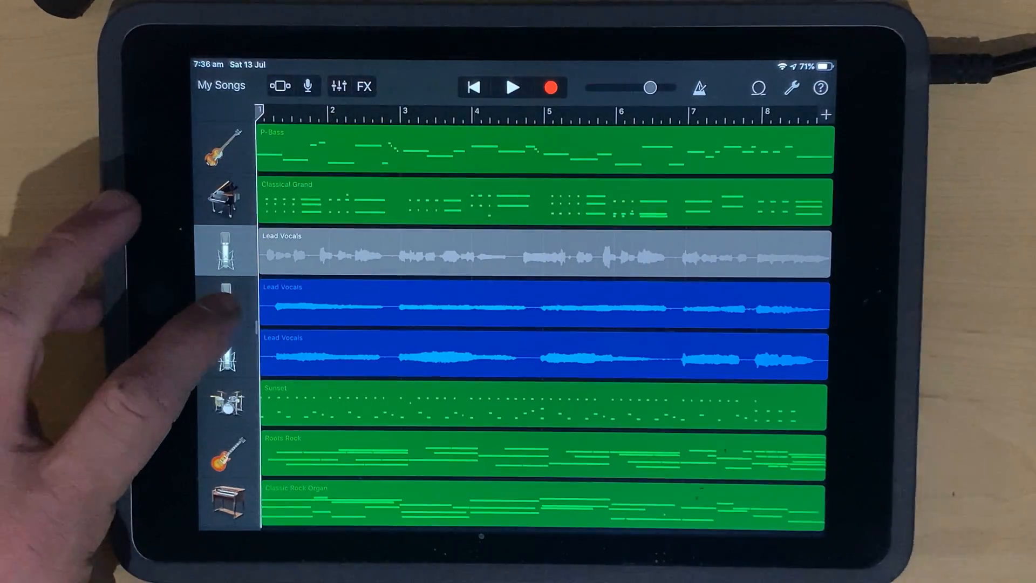
# Show track controls, mute the third Lead Vocals track and park the playhead near bar 2
pyautogui.click(228, 357)
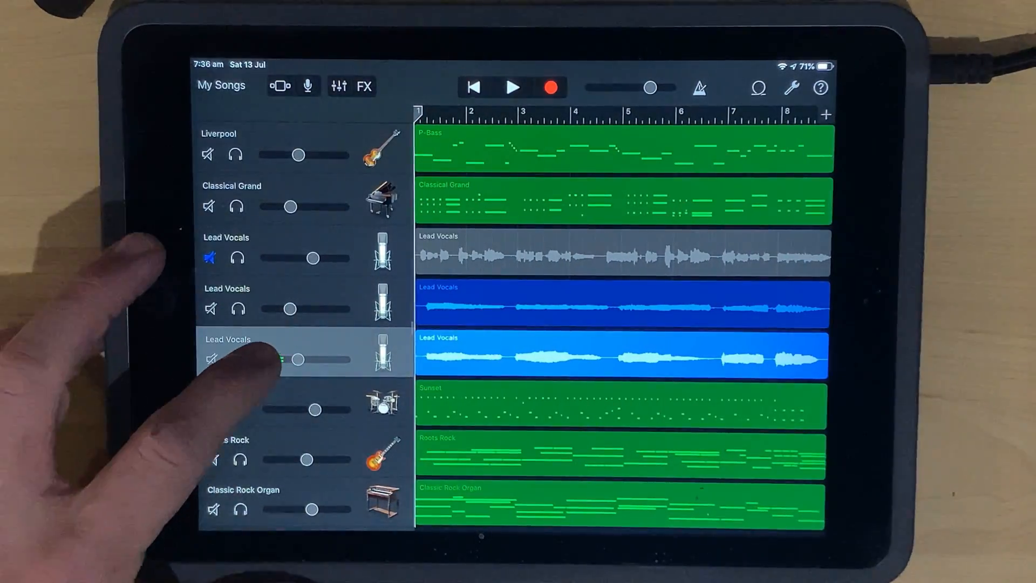
pyautogui.click(211, 361)
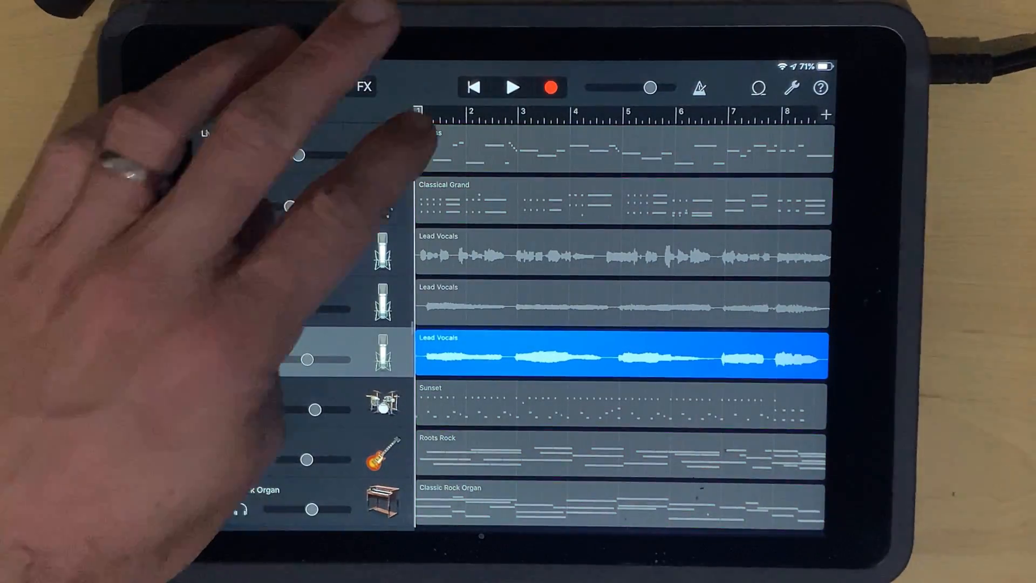
pyautogui.click(512, 88)
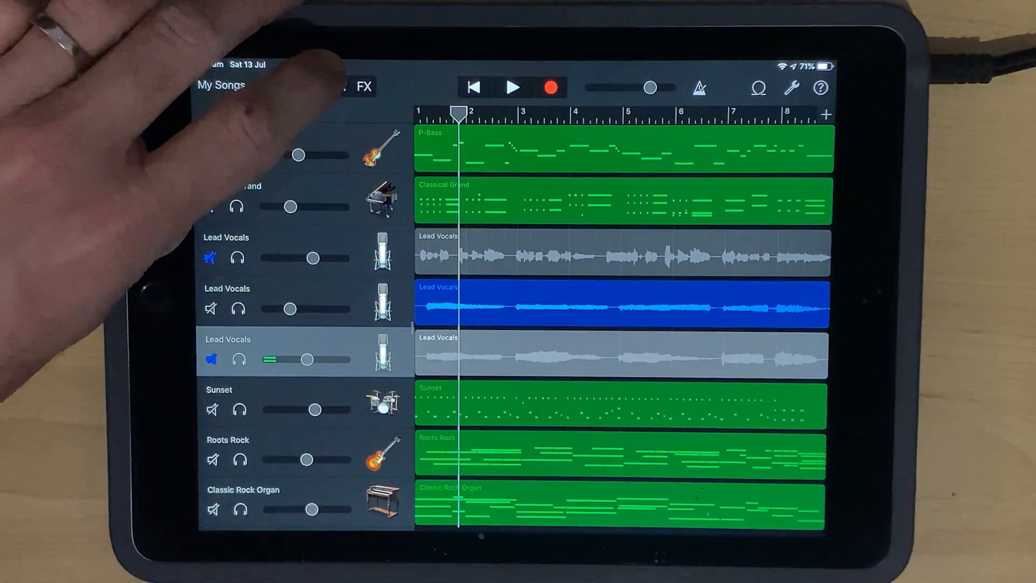
# Unmute the Lead Vocals takes and bring up the Classical Grand track's controls
pyautogui.click(339, 87)
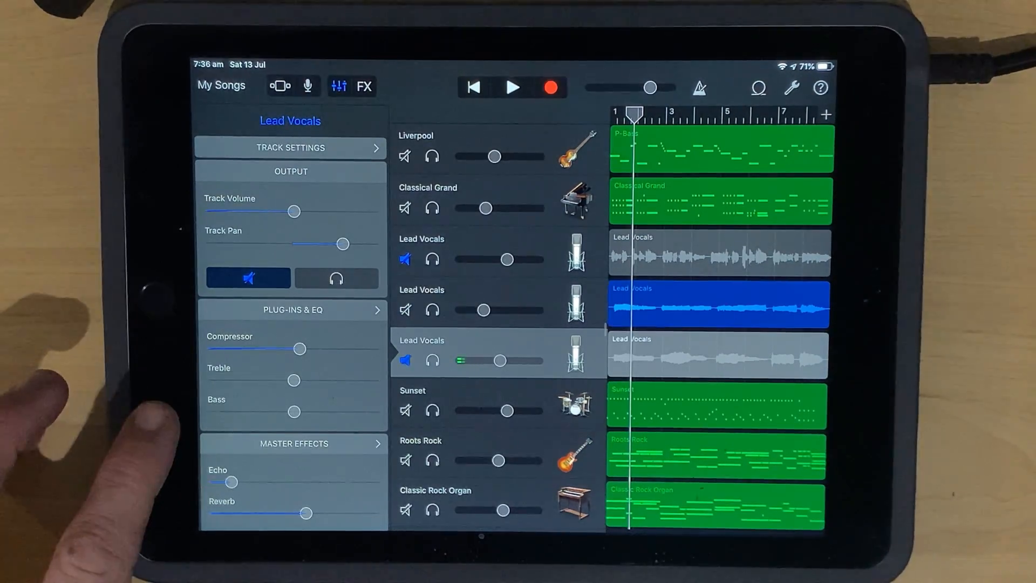
pyautogui.click(791, 87)
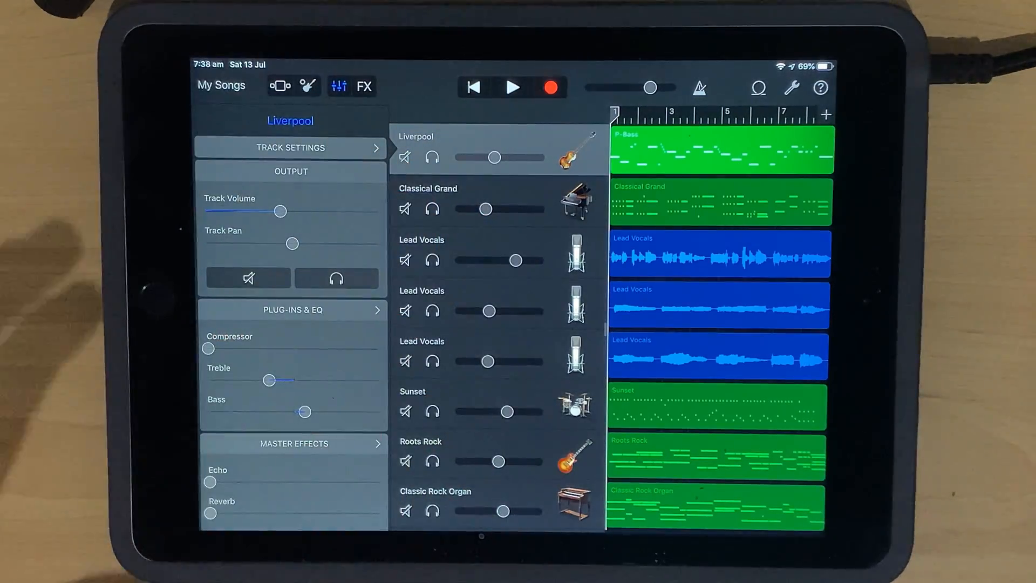
pyautogui.click(511, 86)
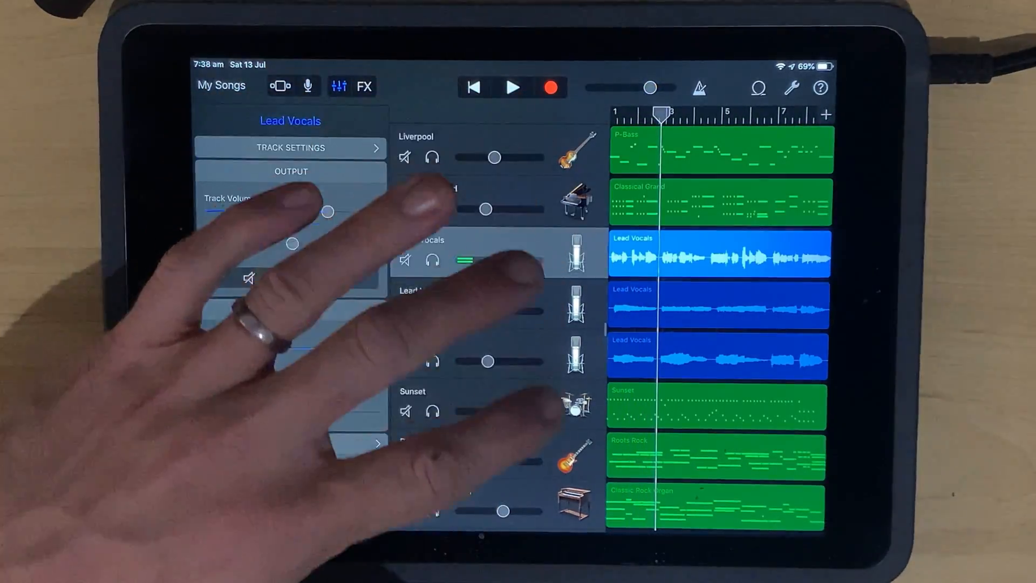
pyautogui.click(429, 145)
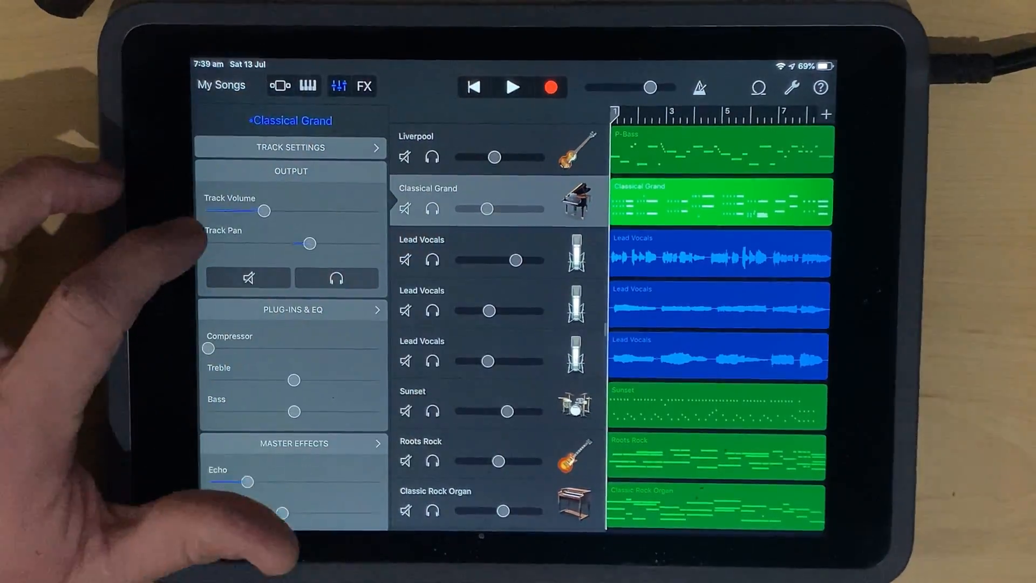
# Solo Classical Grand, play the song and return its pan to centre
pyautogui.click(335, 277)
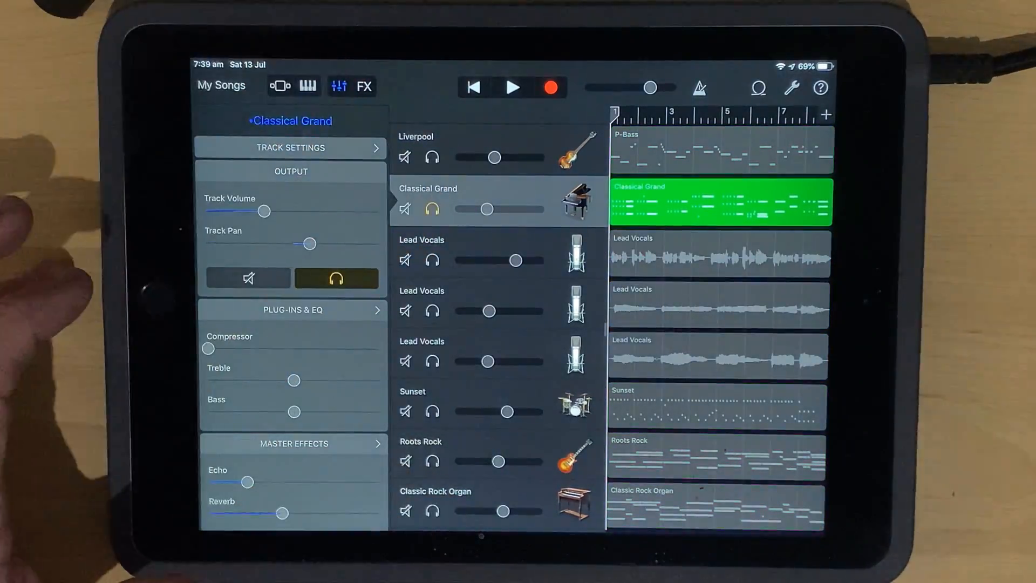
pyautogui.click(511, 86)
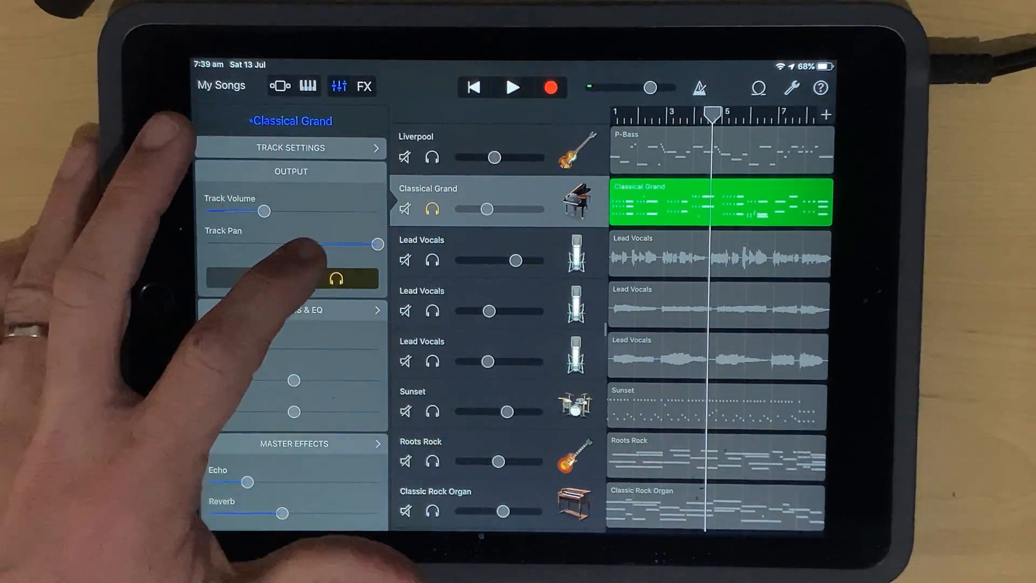
pyautogui.moveTo(377, 242); pyautogui.dragTo(295, 242)
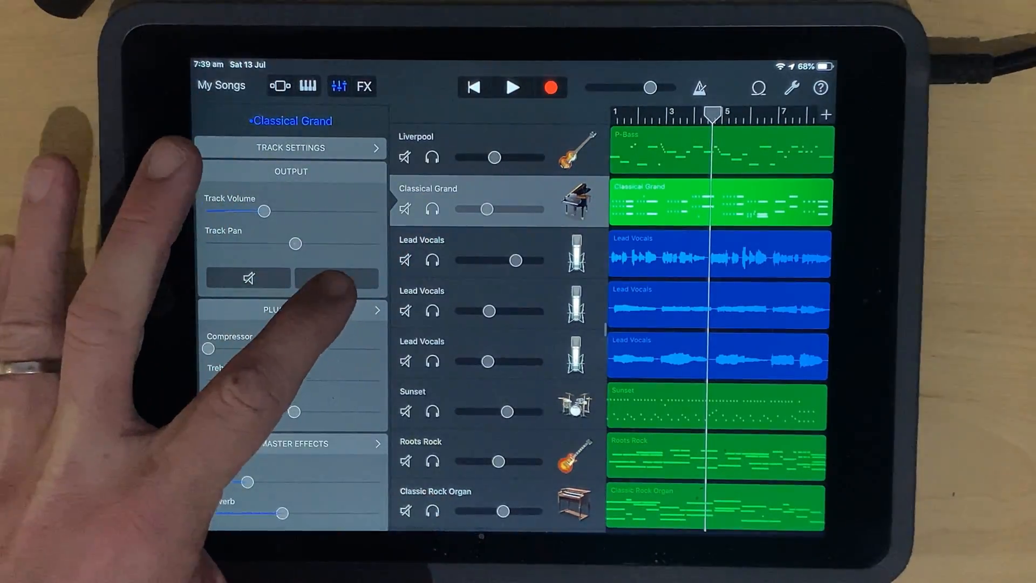
# Toggle mute and solo on Classical Grand, then leave it with solo off
pyautogui.click(248, 279)
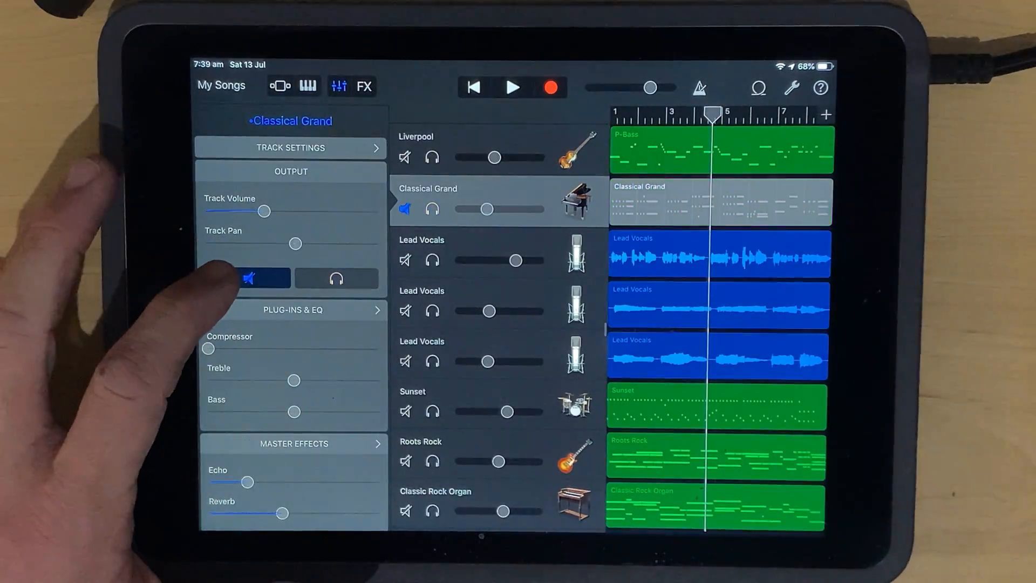
pyautogui.click(248, 277)
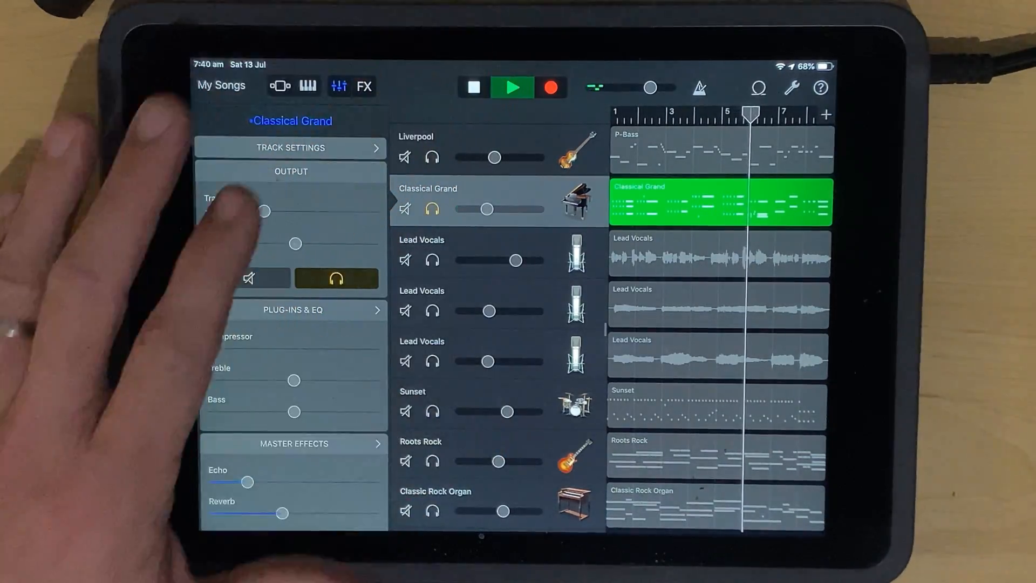
pyautogui.click(336, 278)
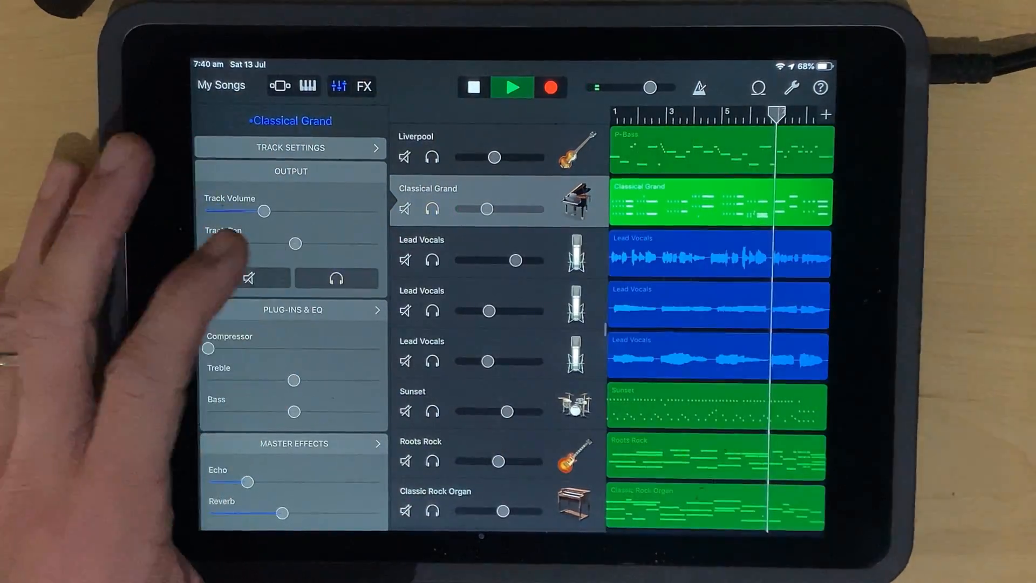
pyautogui.click(512, 86)
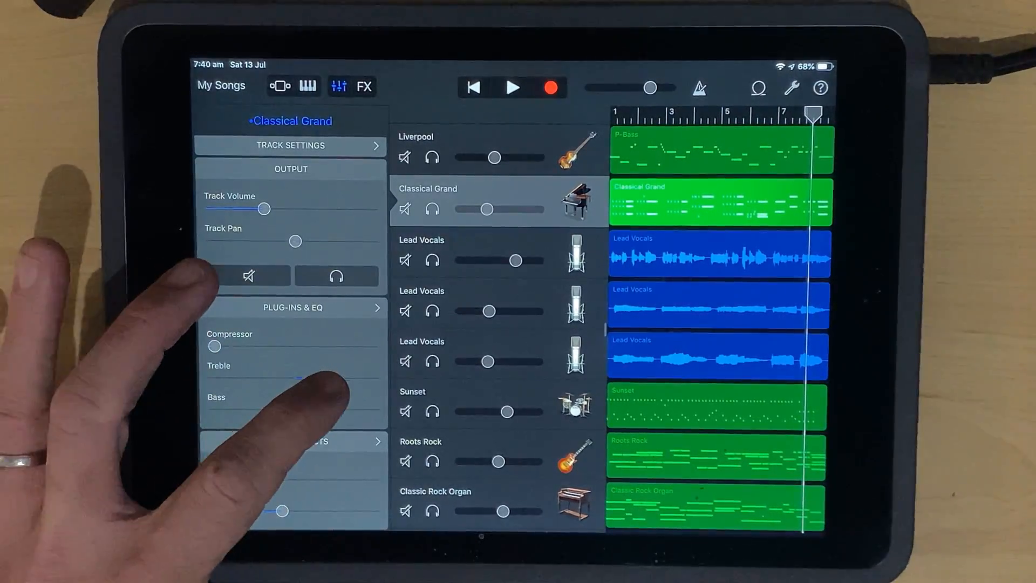
# Scroll the Classical Grand controls to the Compressor, Treble and Bass sliders
pyautogui.scroll(-3)
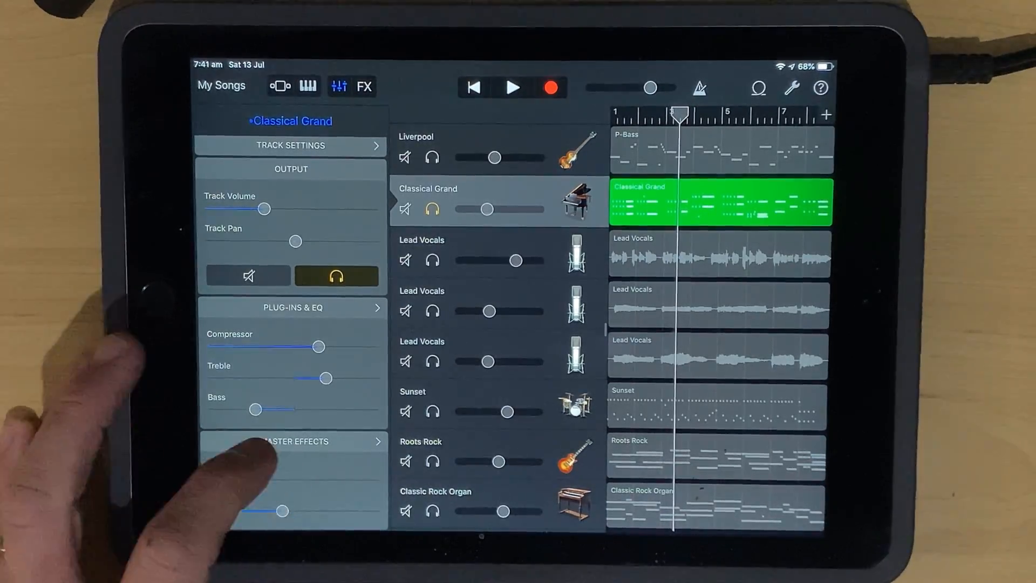
# Browse the master Echo and Reverb presets, keeping Quarter Note Echo and Default reverb
pyautogui.click(290, 440)
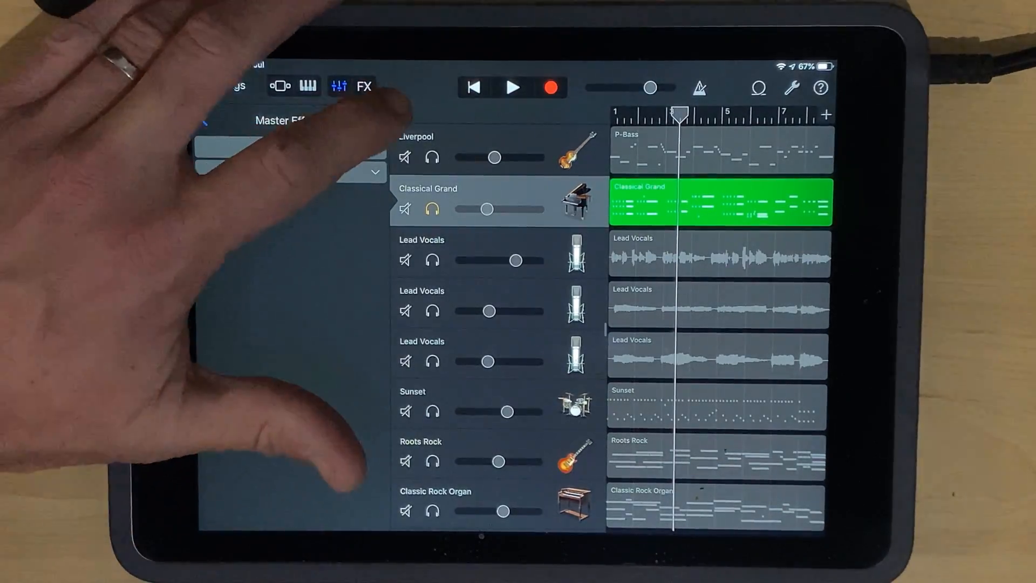
pyautogui.click(289, 147)
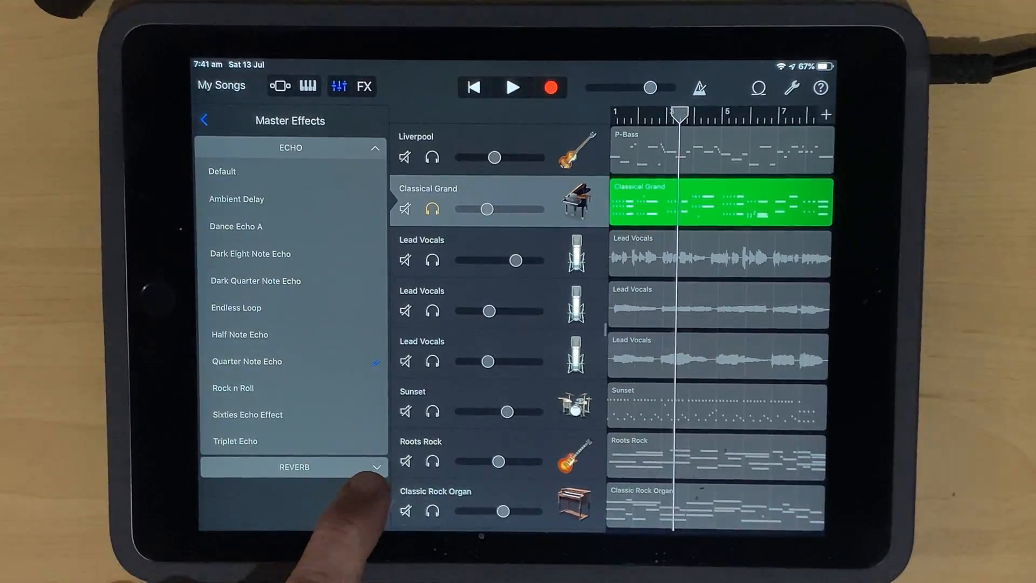
pyautogui.click(293, 466)
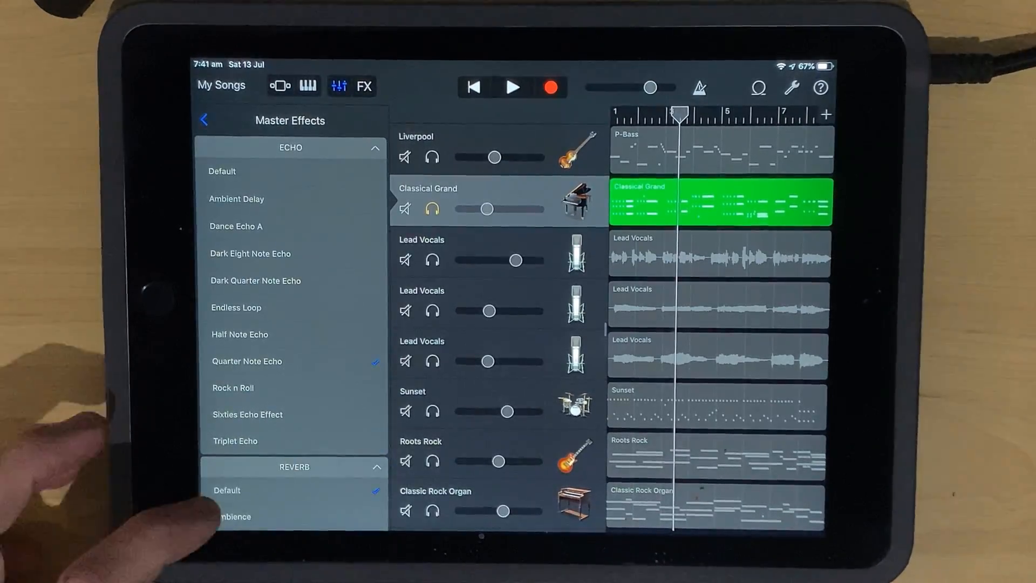
pyautogui.scroll(-3)
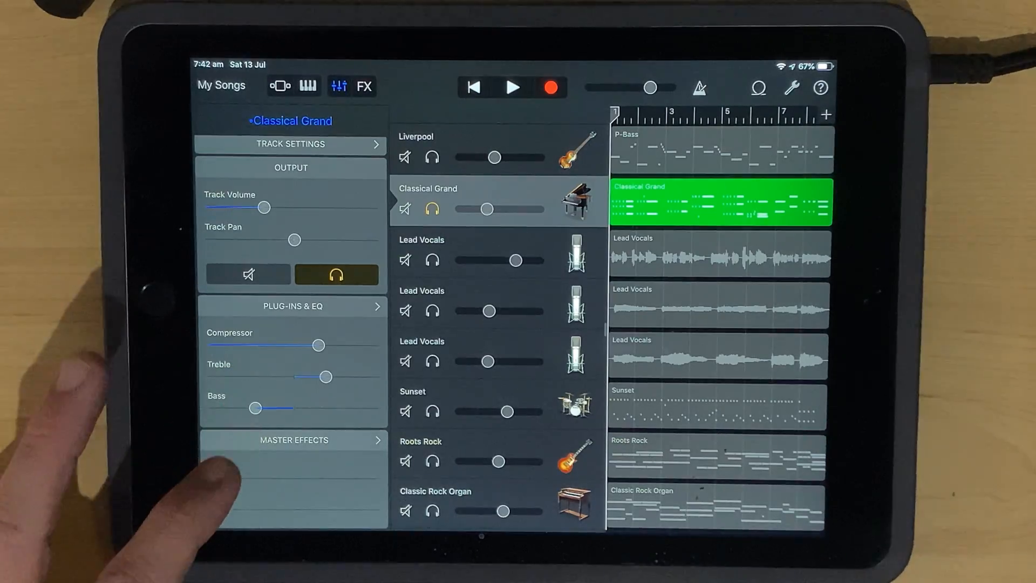
# Reveal the track's echo and reverb sends and reopen the master preset lists
pyautogui.click(294, 439)
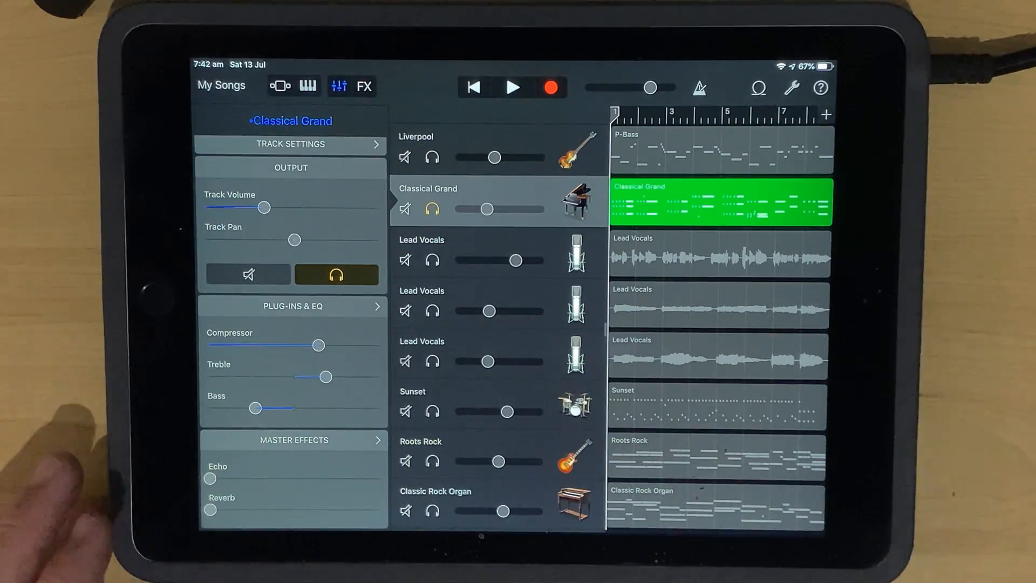
pyautogui.click(511, 86)
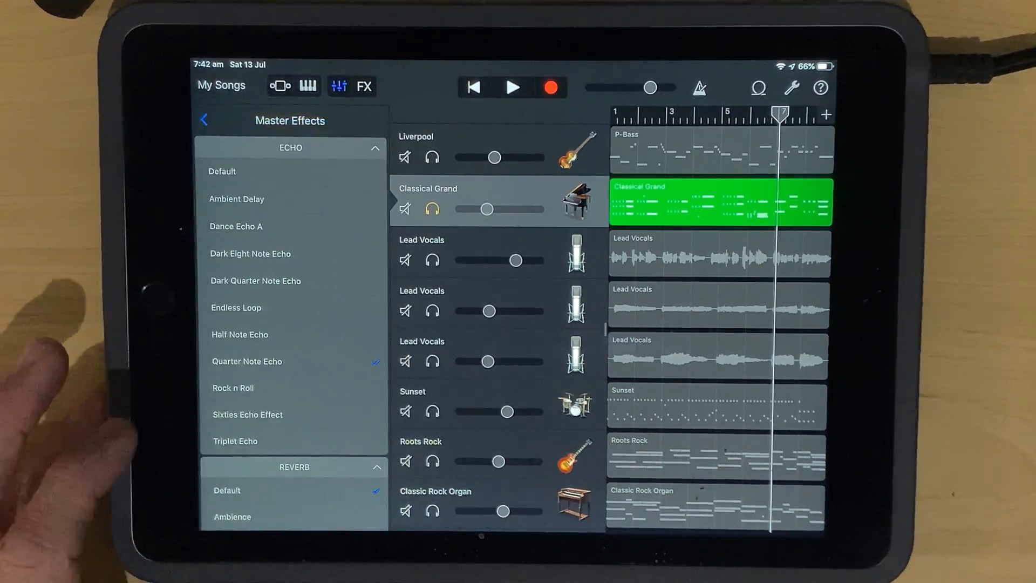
# Scroll the reverb presets and return to the Classical Grand track settings
pyautogui.scroll(-3)
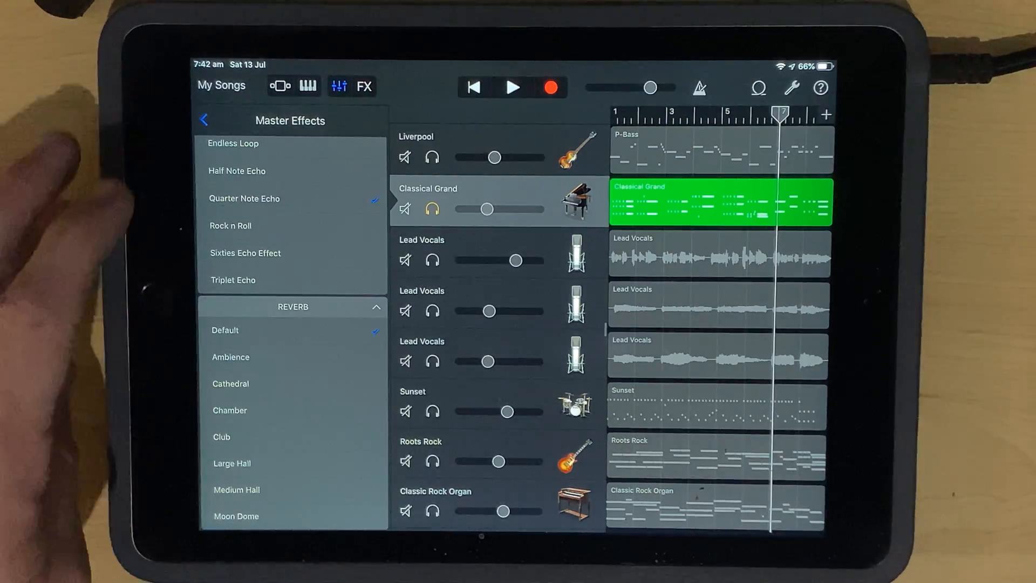
pyautogui.click(204, 120)
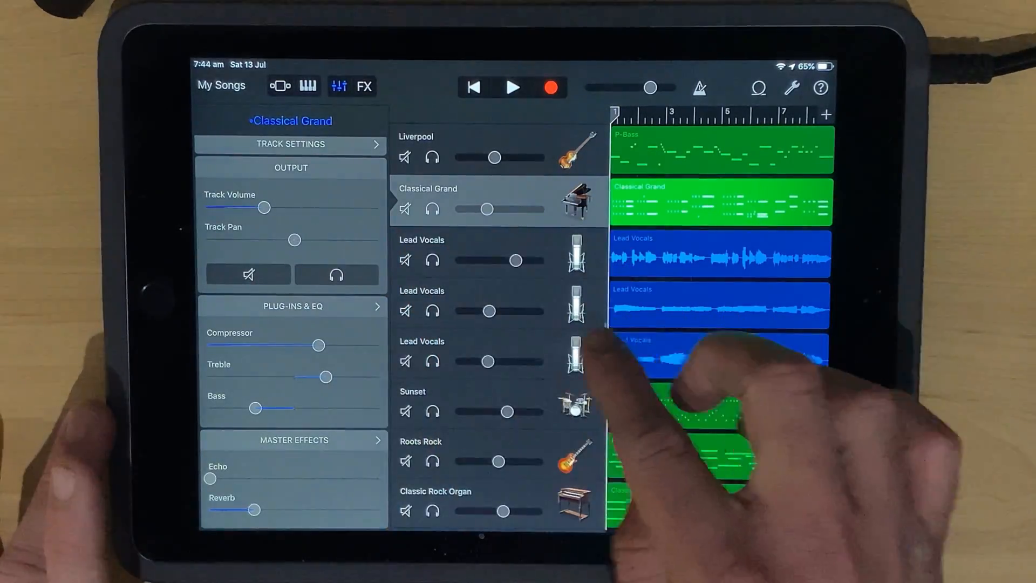
# Put the Classical Grand plug-in chain (Compressor, Stereo Lag, Visual EQ) into edit mode
pyautogui.click(290, 305)
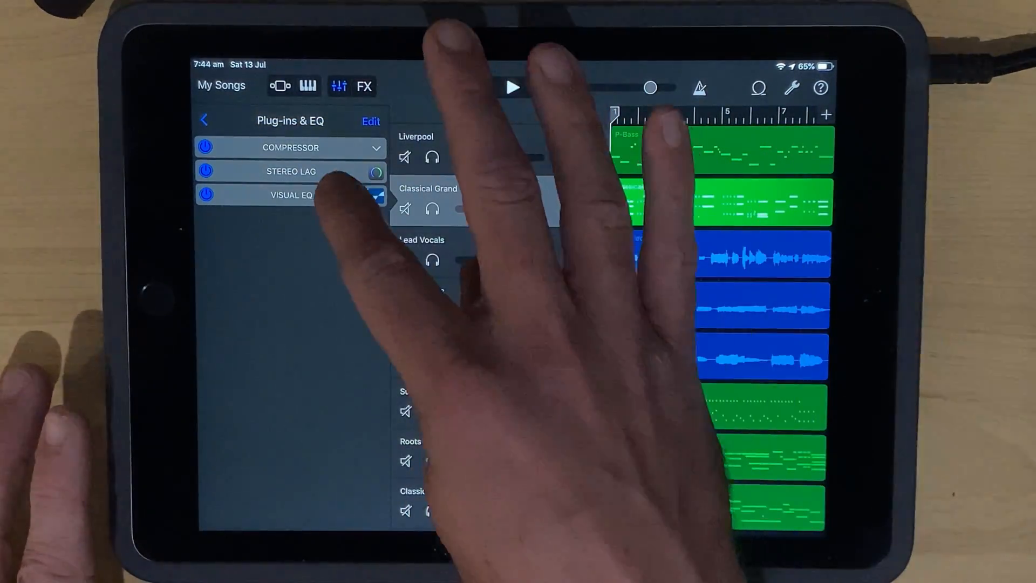
pyautogui.click(552, 87)
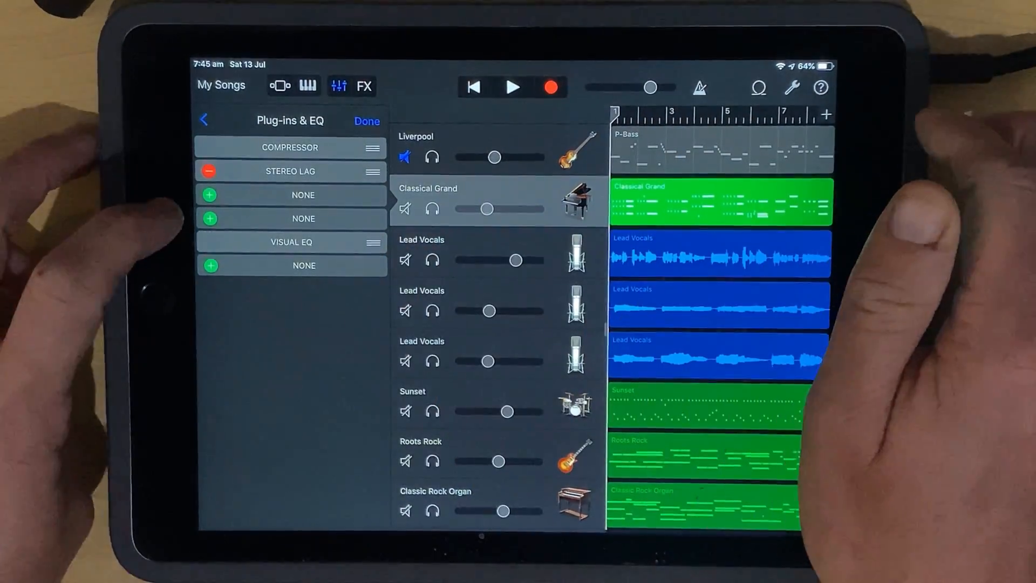
# Bring up the effect picker for an empty Classical Grand plug-in slot
pyautogui.click(303, 194)
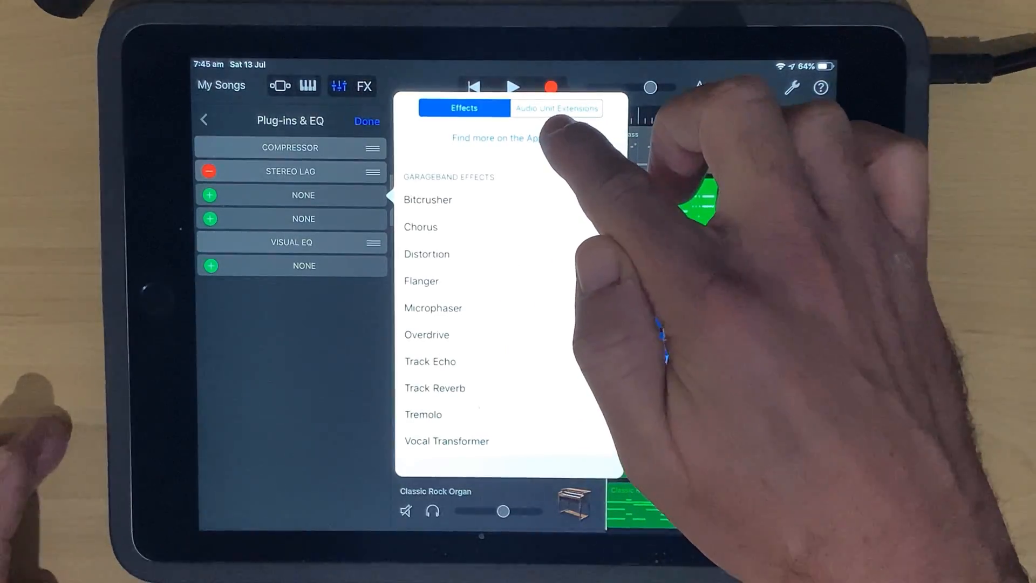
# Browse the third-party Audio Unit Extensions available for the empty Classical Grand slot
pyautogui.click(556, 108)
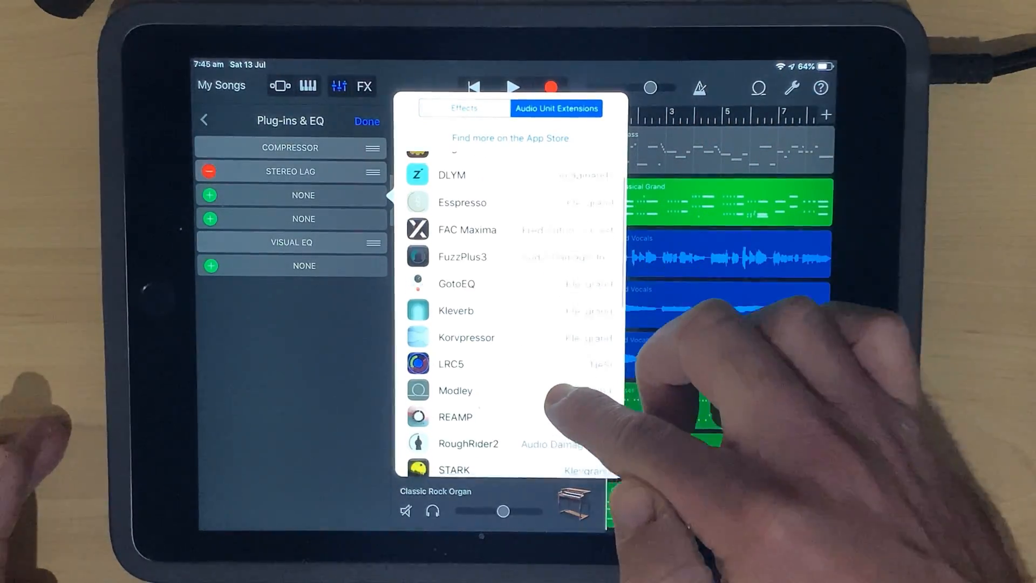
pyautogui.scroll(-3)
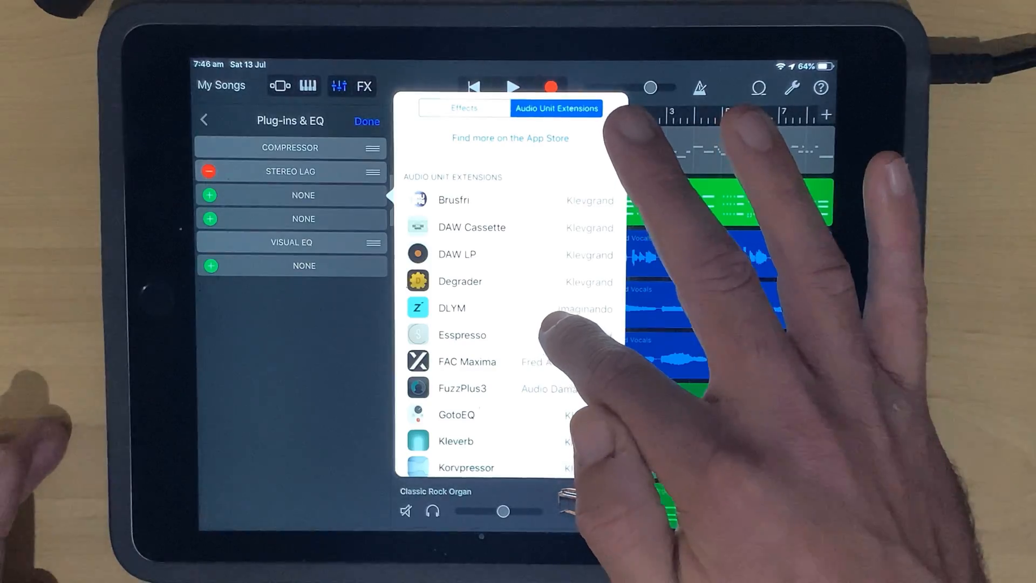
# Add DLYM so the Classical Grand chain runs Stereo Lag, Compressor, DLYM, Visual EQ
pyautogui.click(452, 307)
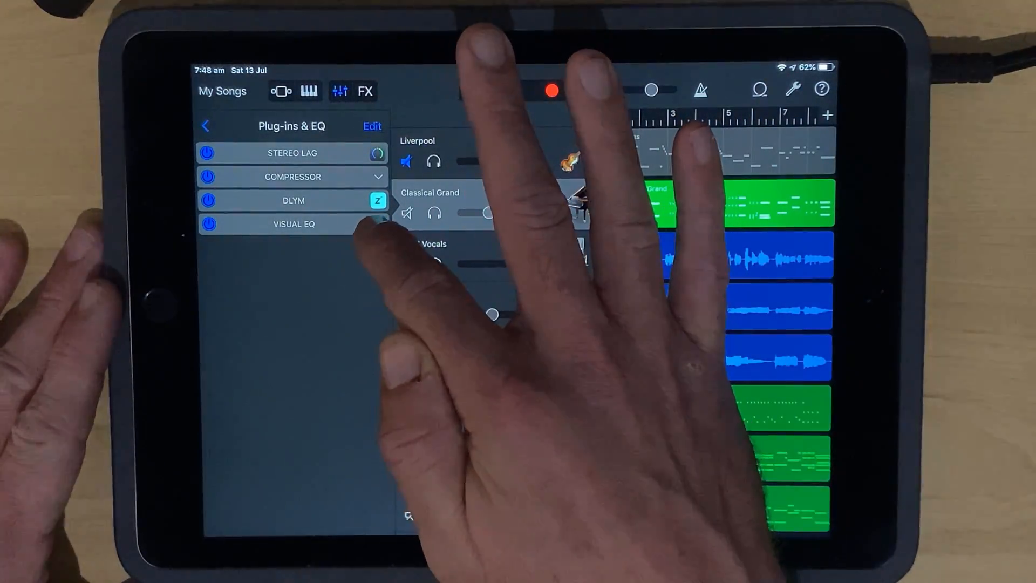
# Reshape Classical Grand's Visual EQ to boost bass and cut treble, then return to the chain
pyautogui.click(292, 225)
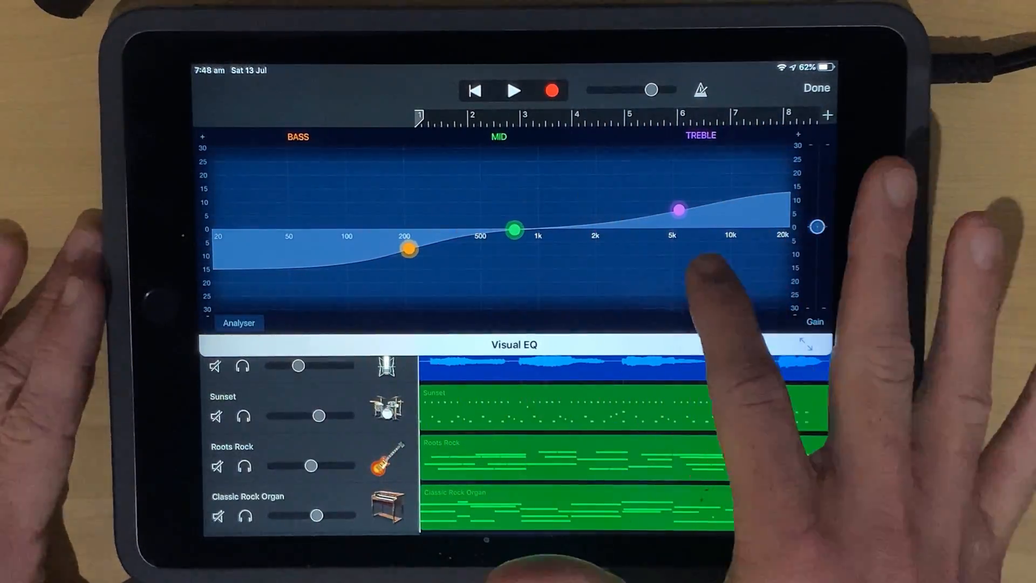
pyautogui.moveTo(694, 298)
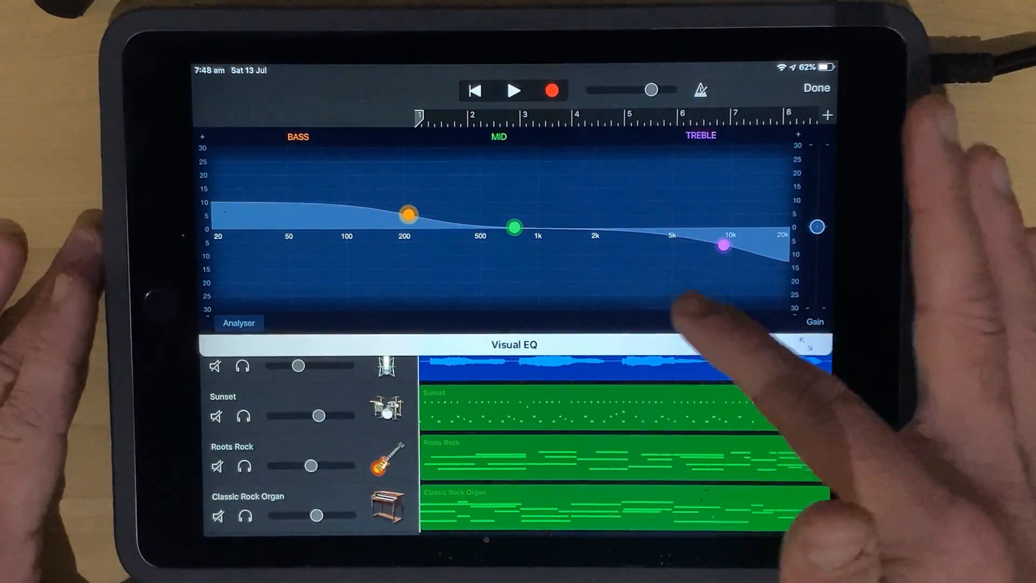
pyautogui.click(816, 87)
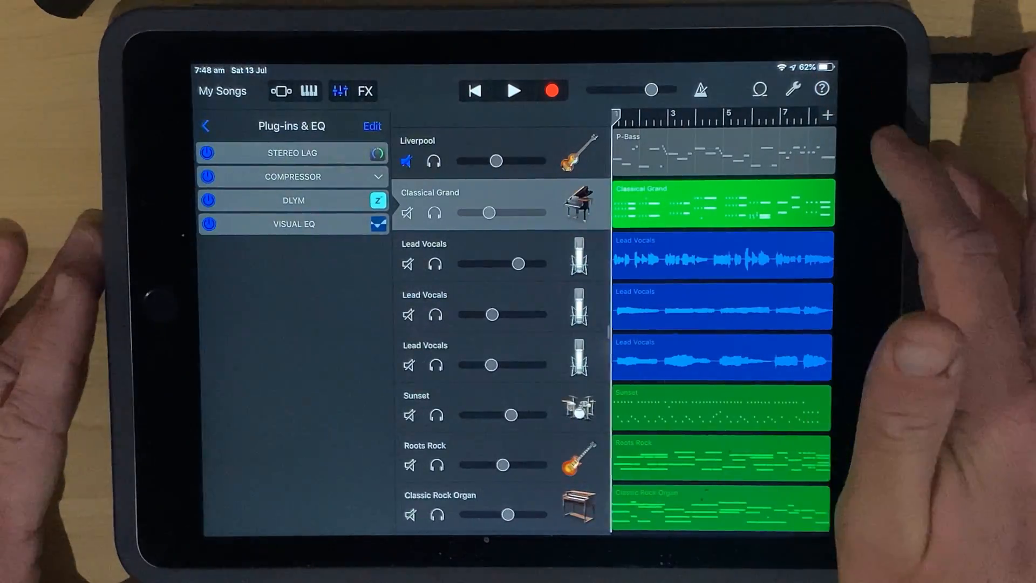
# Show the first Lead Vocals track's plug-in chain with Track Reverb settings expanded
pyautogui.click(205, 125)
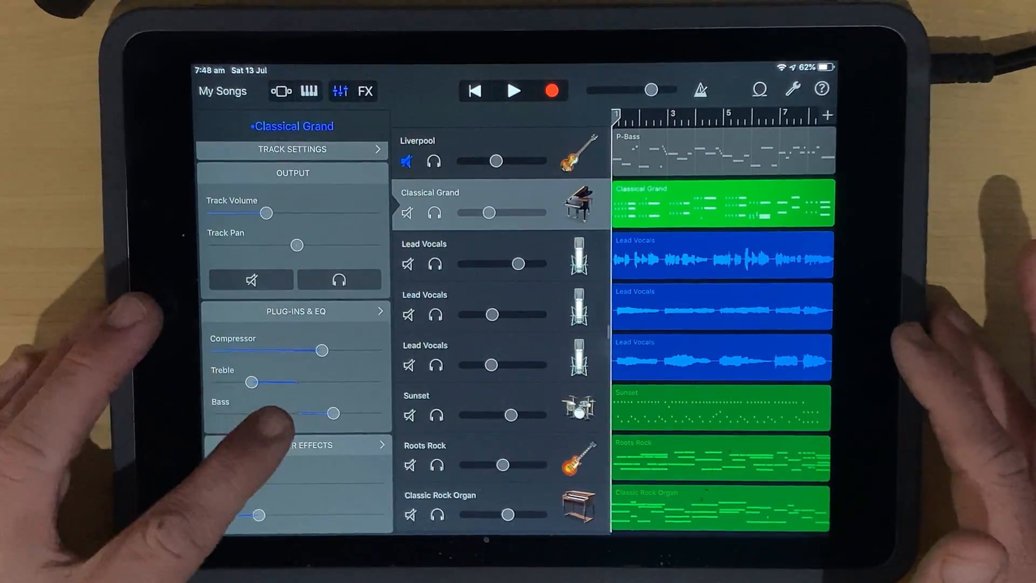
pyautogui.click(297, 445)
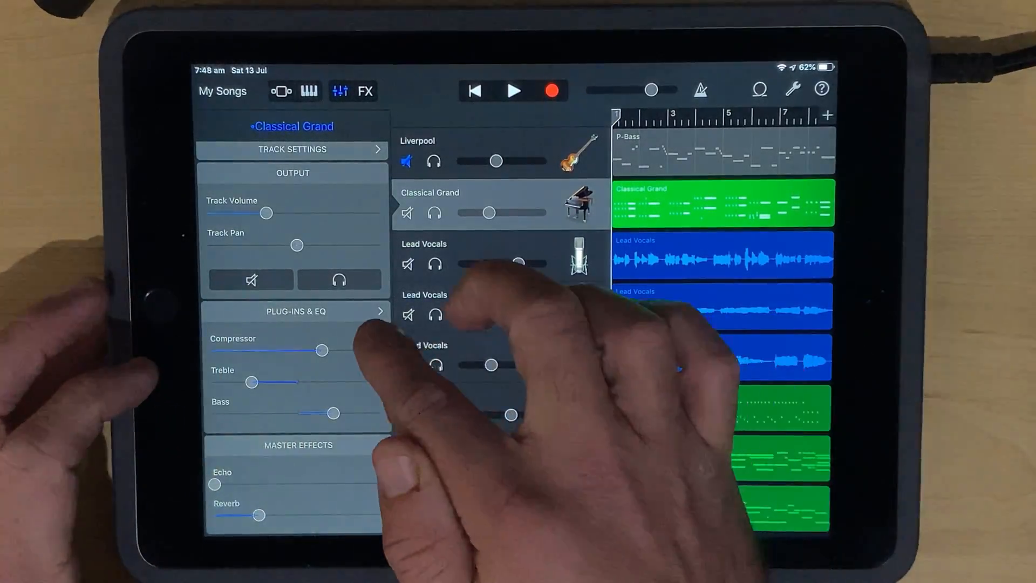
pyautogui.click(297, 310)
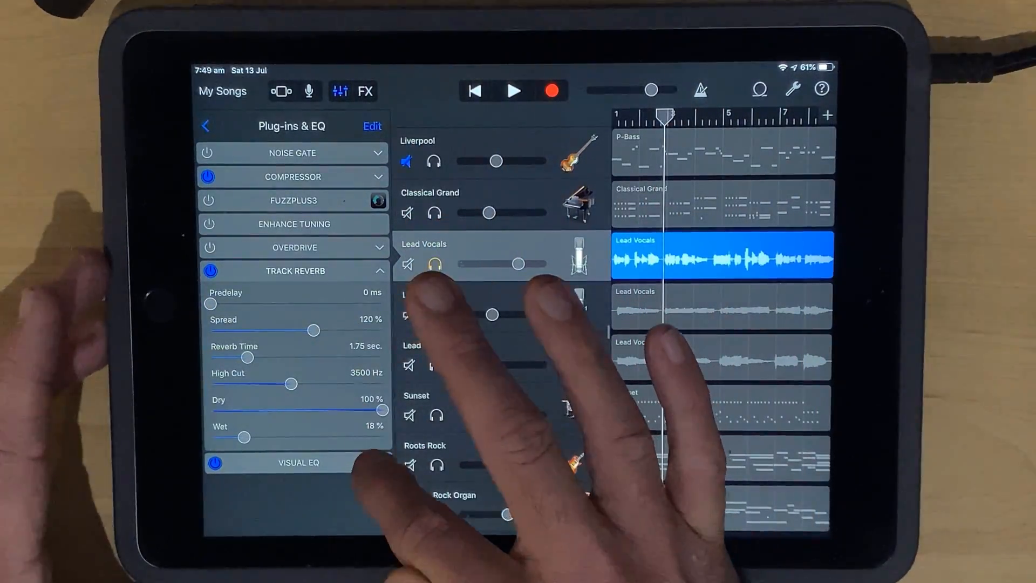
# Expand the Lead Vocals Compressor settings and put the chain into editing mode
pyautogui.click(298, 462)
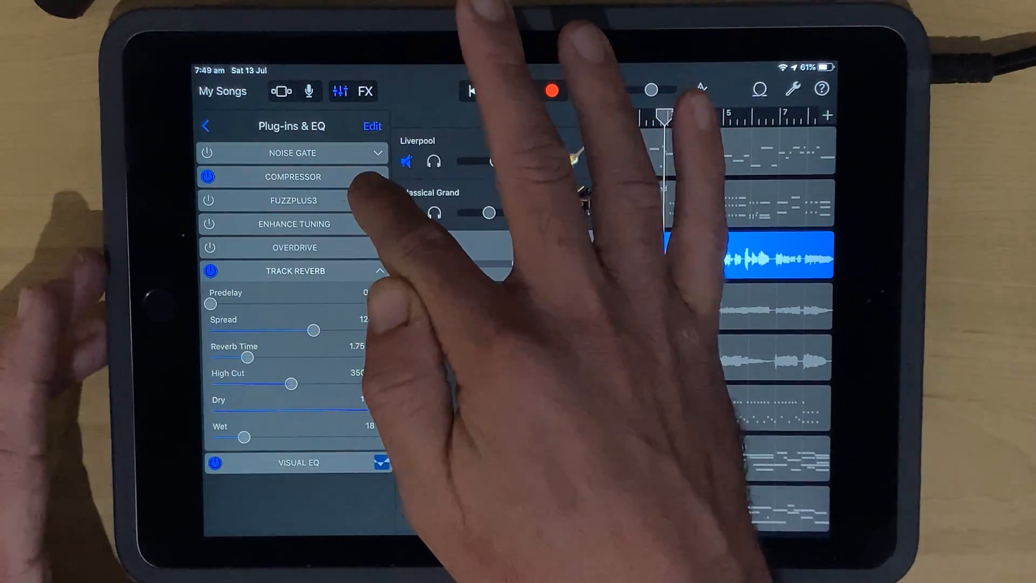
pyautogui.click(292, 176)
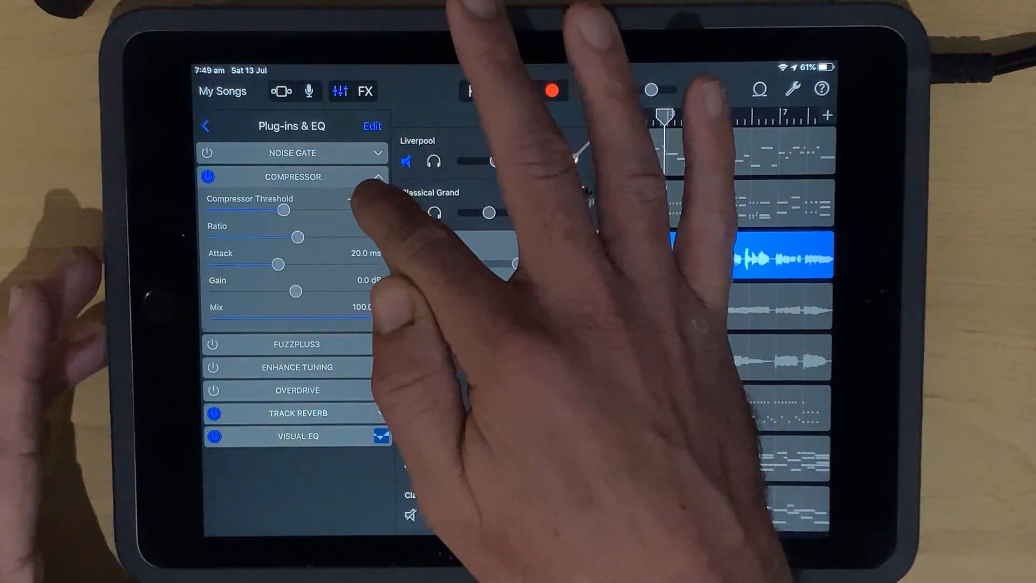
pyautogui.click(379, 176)
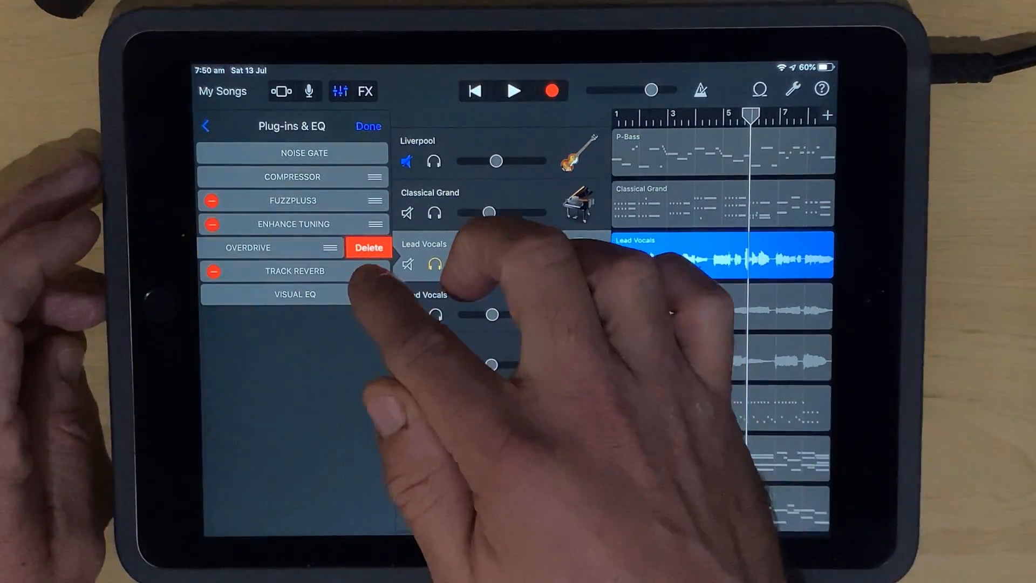
# Remove Overdrive from Lead Vocals and fill its slot with the Flanger effect
pyautogui.click(369, 248)
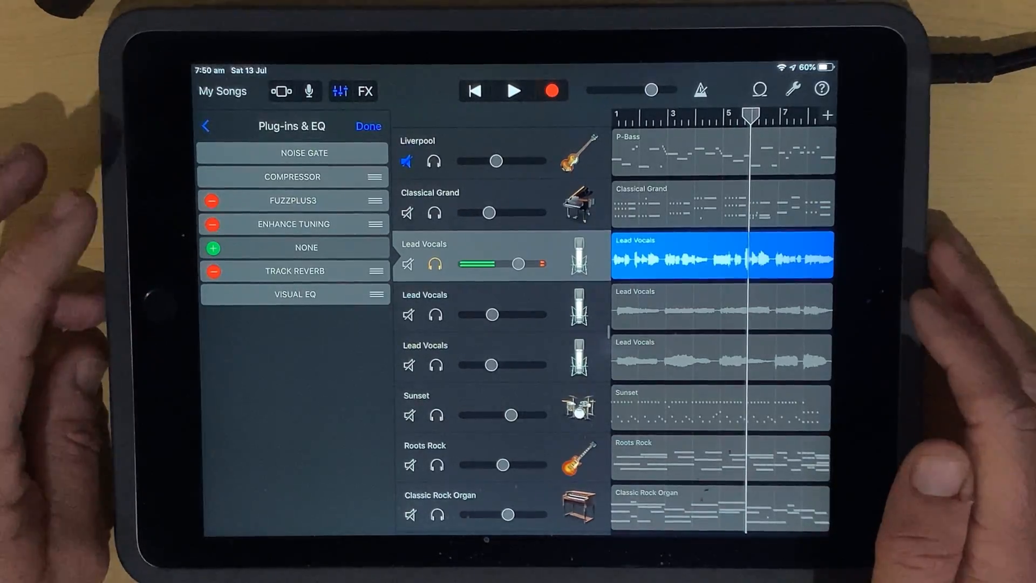
pyautogui.click(305, 247)
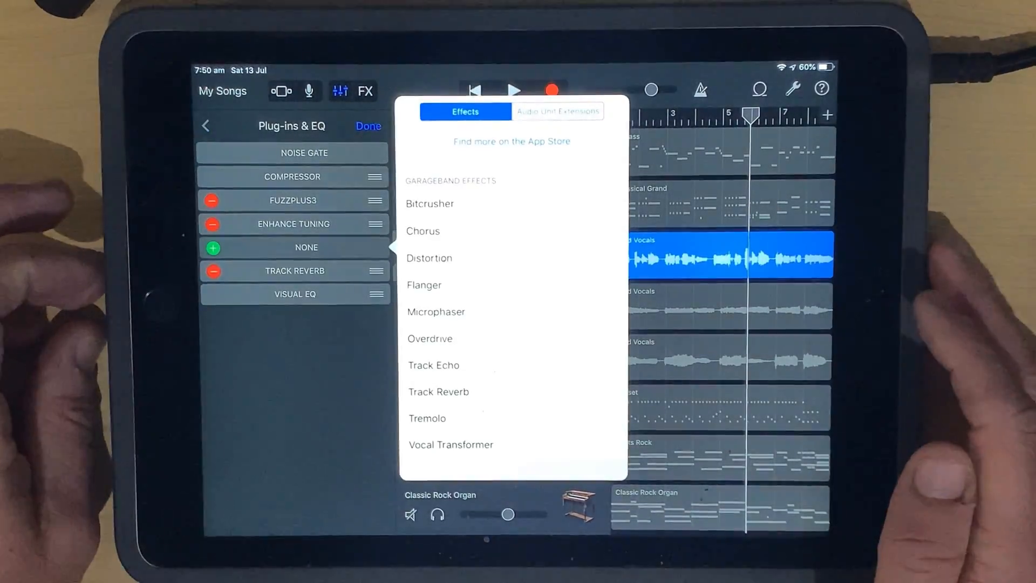
pyautogui.click(556, 111)
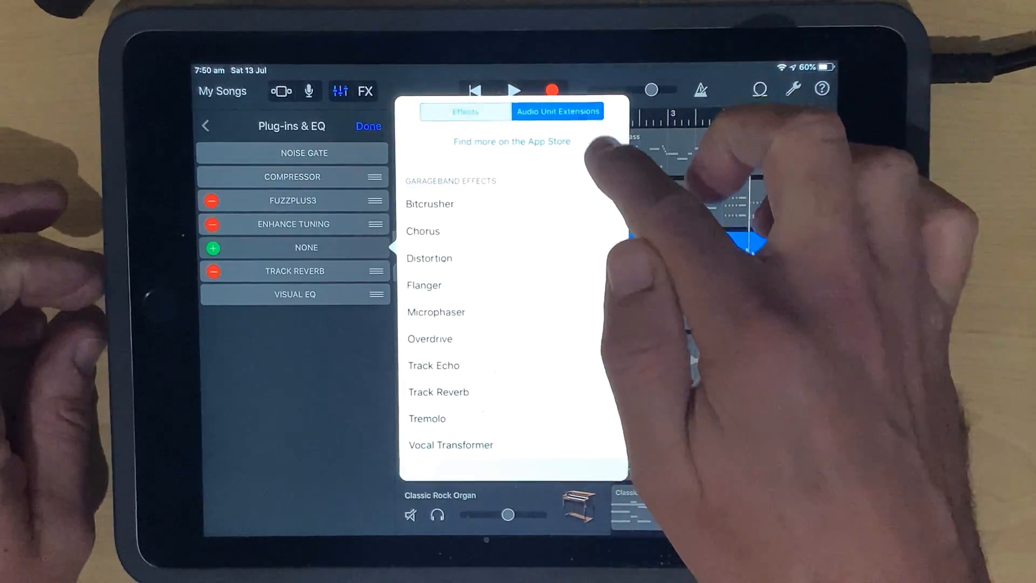
pyautogui.click(463, 111)
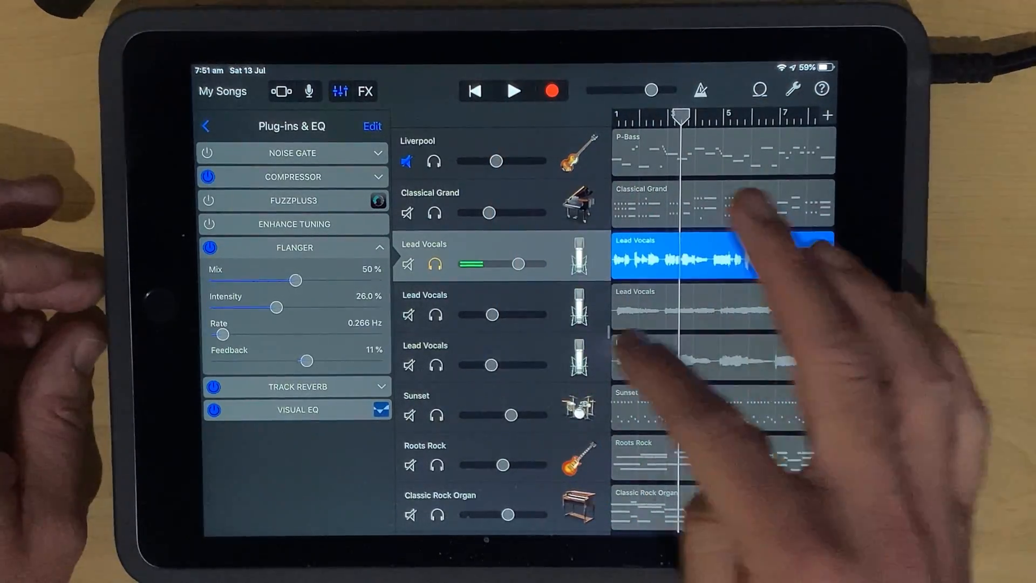
# Collapse the Flanger parameters and bring up the Remix FX live-effects panel
pyautogui.click(380, 247)
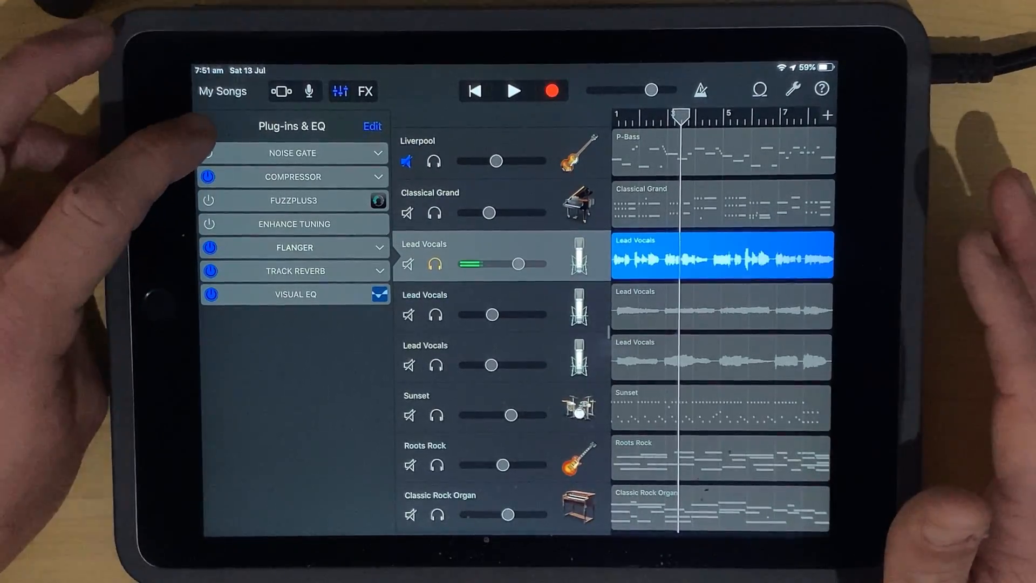
pyautogui.click(292, 125)
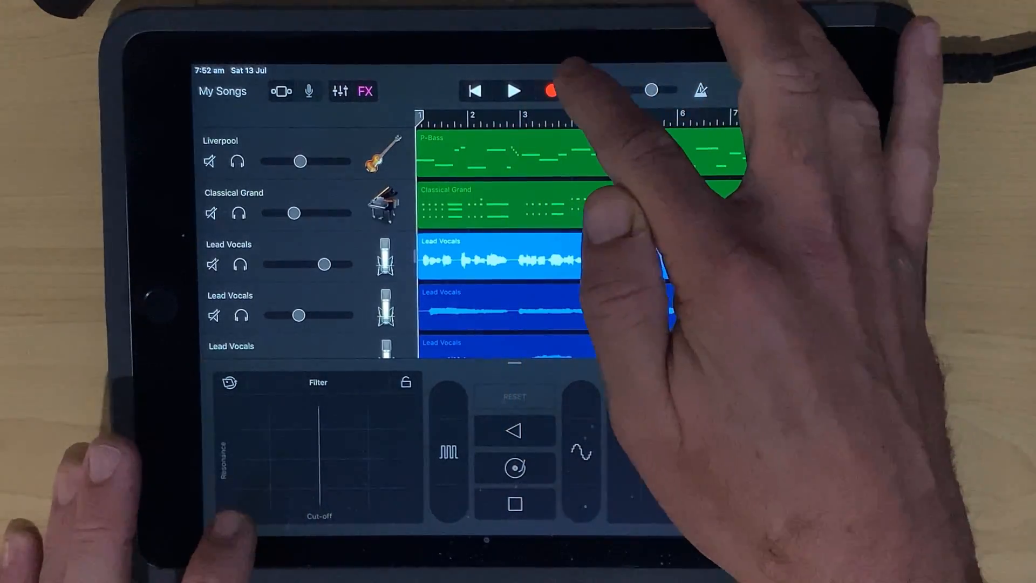
# Record a live Filter and Repeater performance on the FX pads while the song plays
pyautogui.click(514, 90)
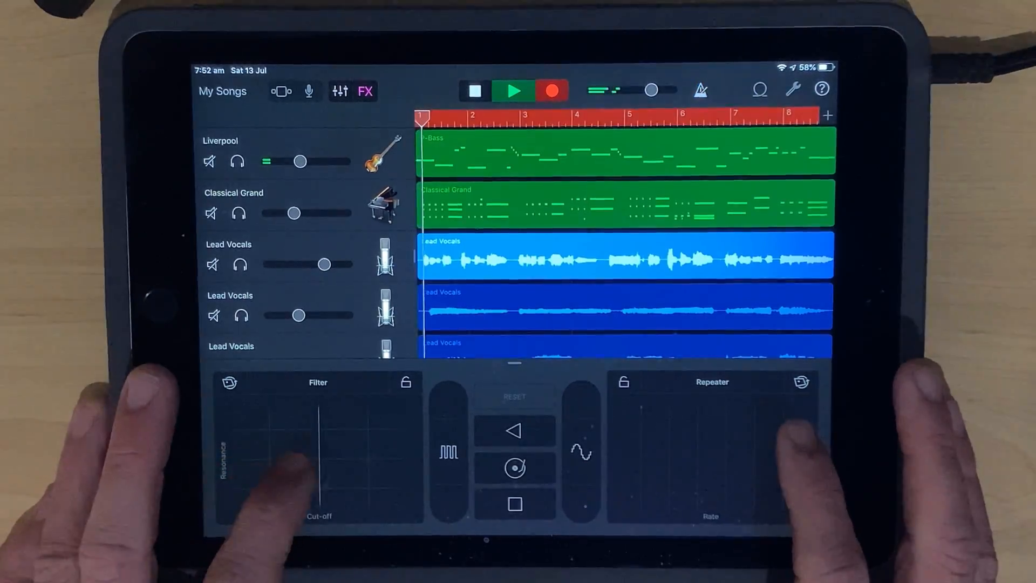
pyautogui.click(317, 448)
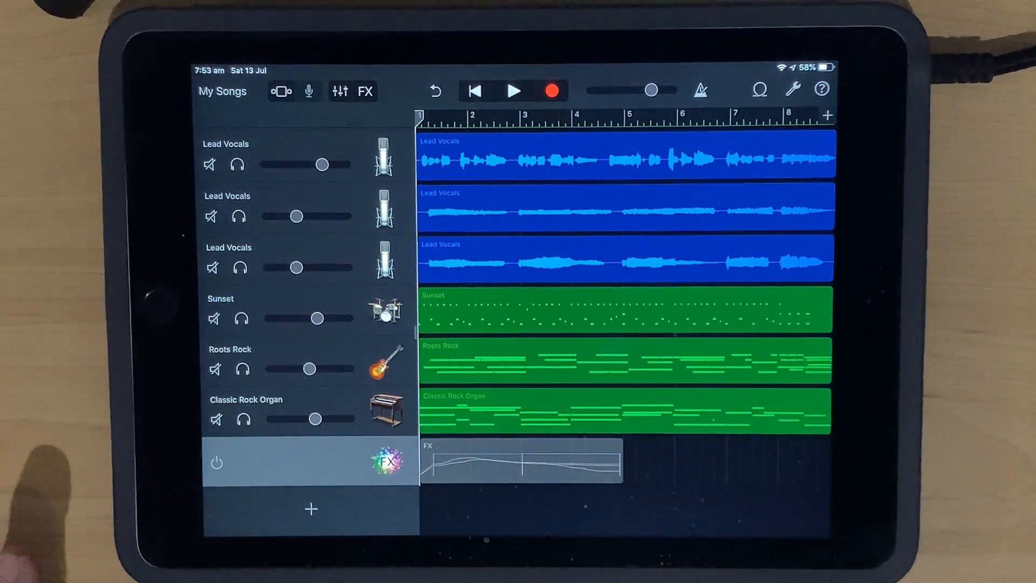
# Scroll the track list down to the new FX track below Classic Rock Organ
pyautogui.scroll(-3)
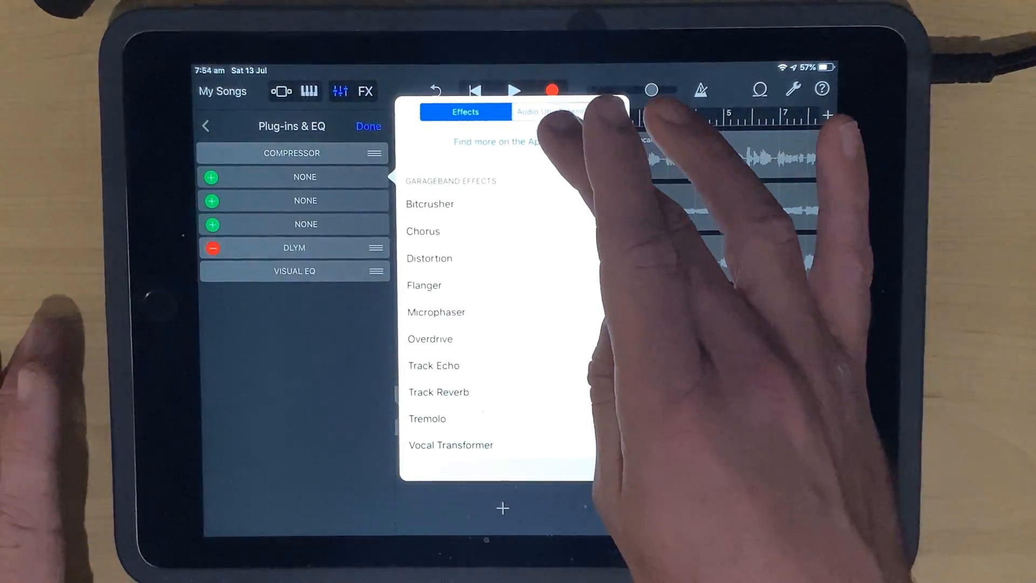
# Add the Kleverb Audio Unit to the organ chain between Compressor and DLYM and finish editing
pyautogui.click(557, 111)
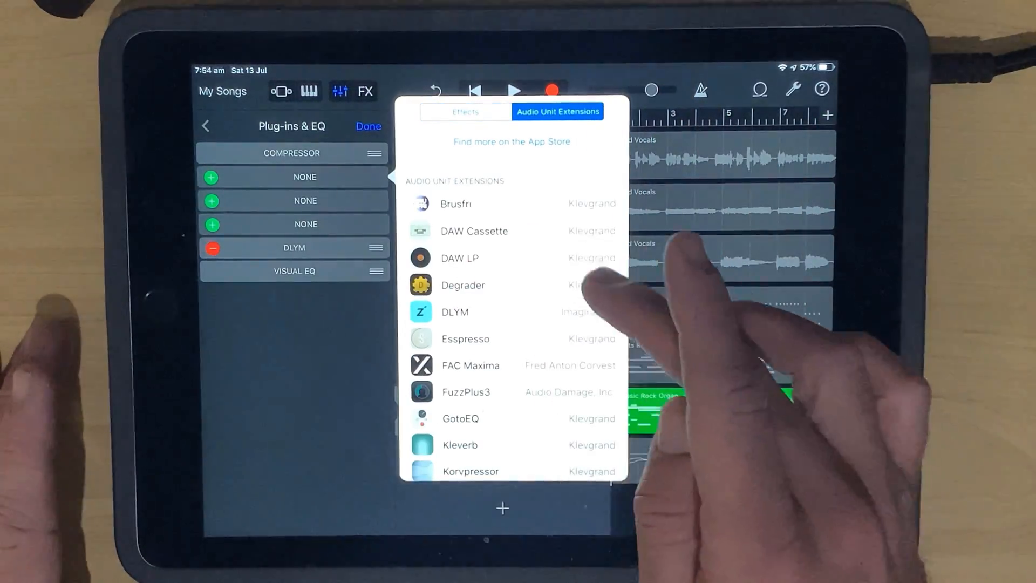
pyautogui.scroll(-3)
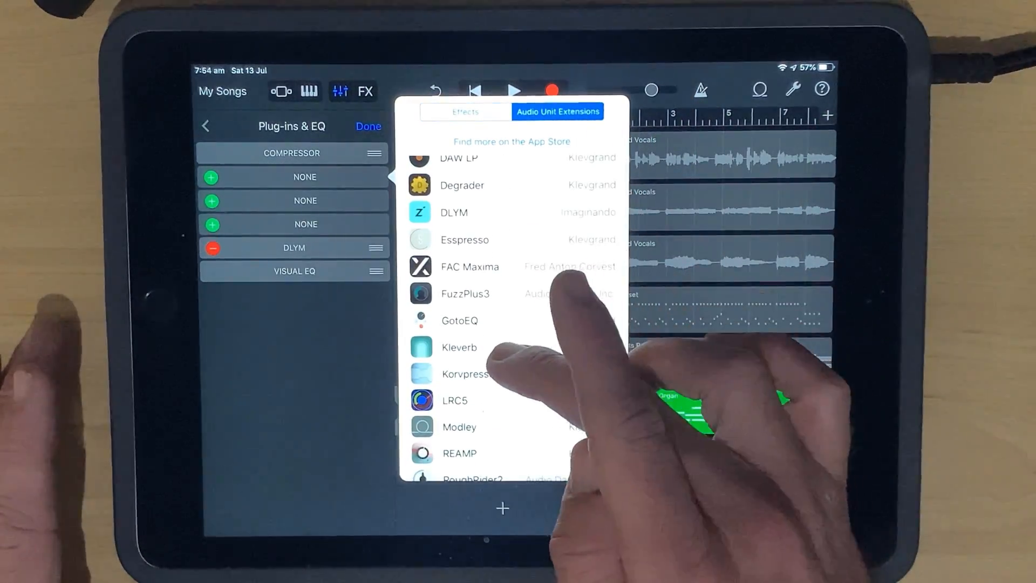
pyautogui.click(458, 347)
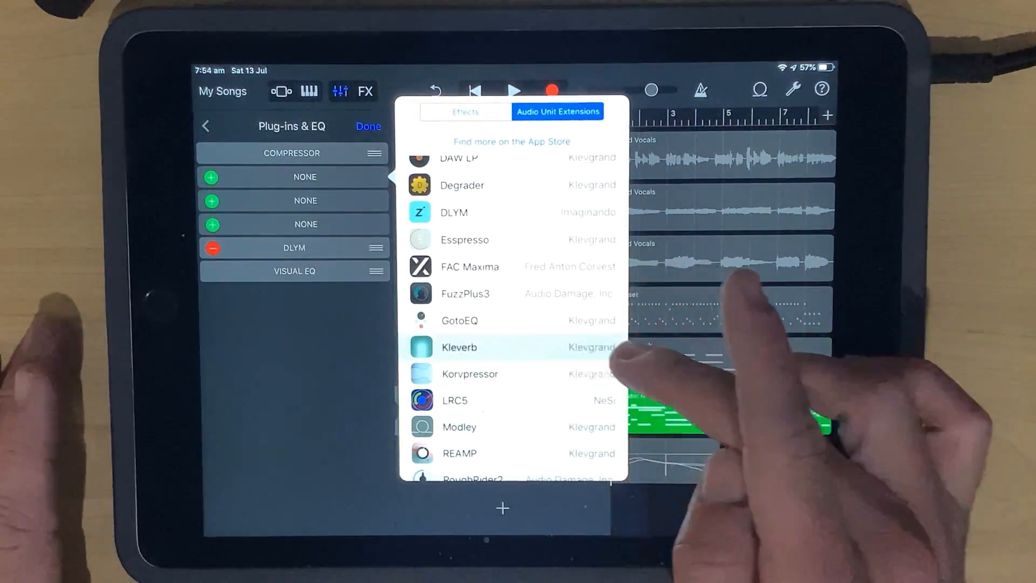
pyautogui.click(458, 346)
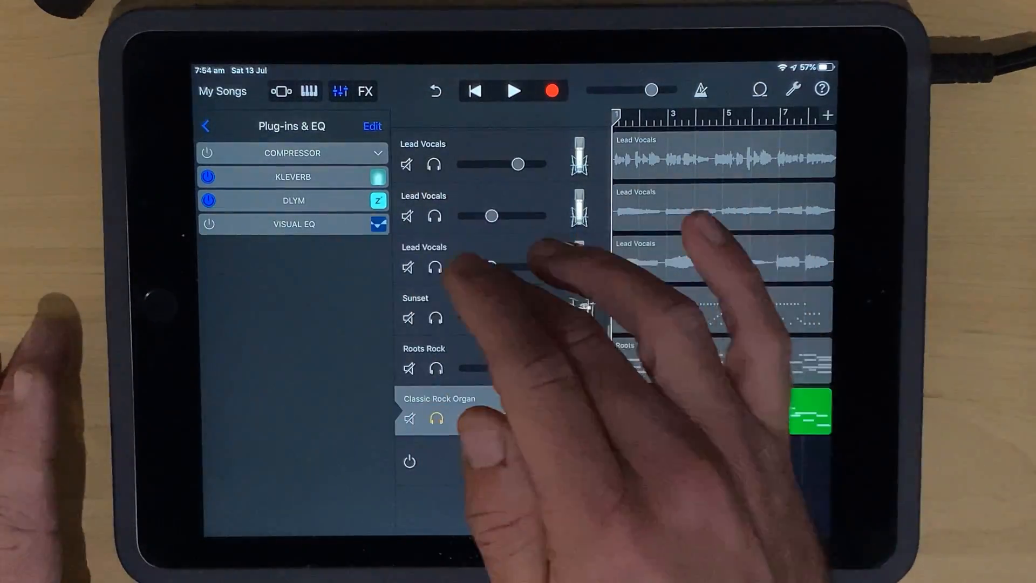
# Check that Kleverb on the organ track uses the Medium Hall preset, then close its controls
pyautogui.click(292, 176)
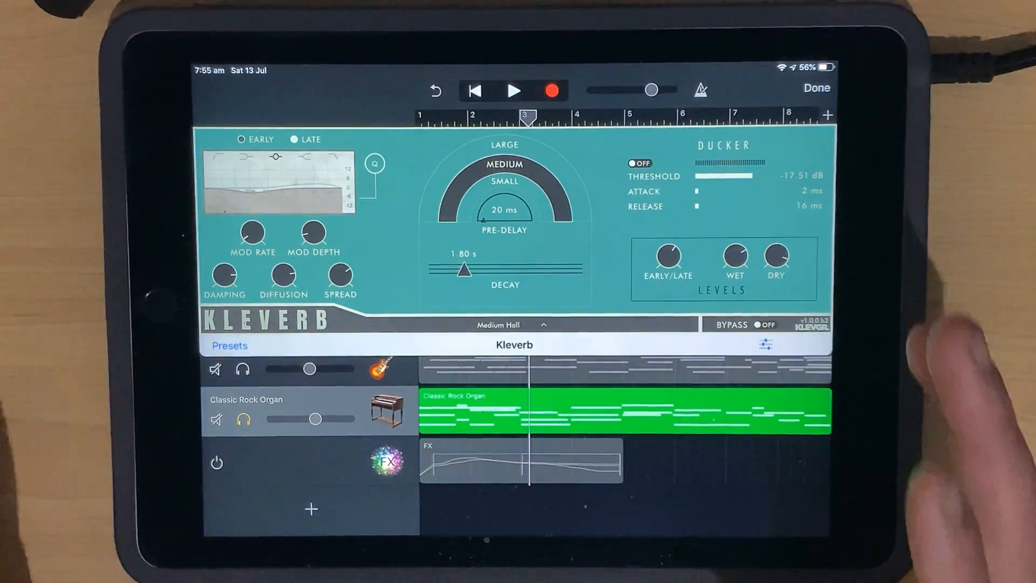
pyautogui.click(815, 87)
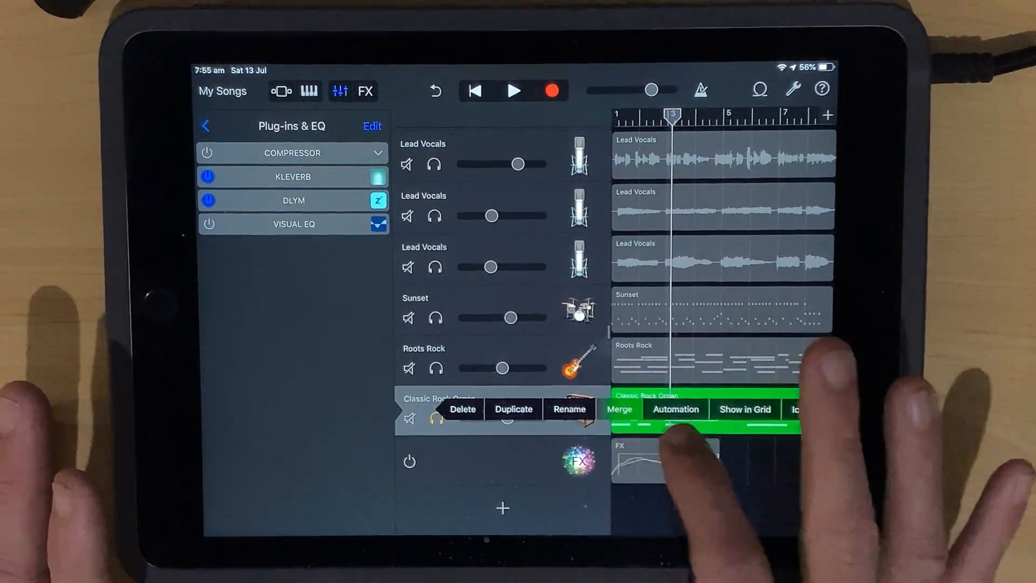
# Enter merge-tracks mode from the Classic Rock Organ track header with that track ticked
pyautogui.click(619, 409)
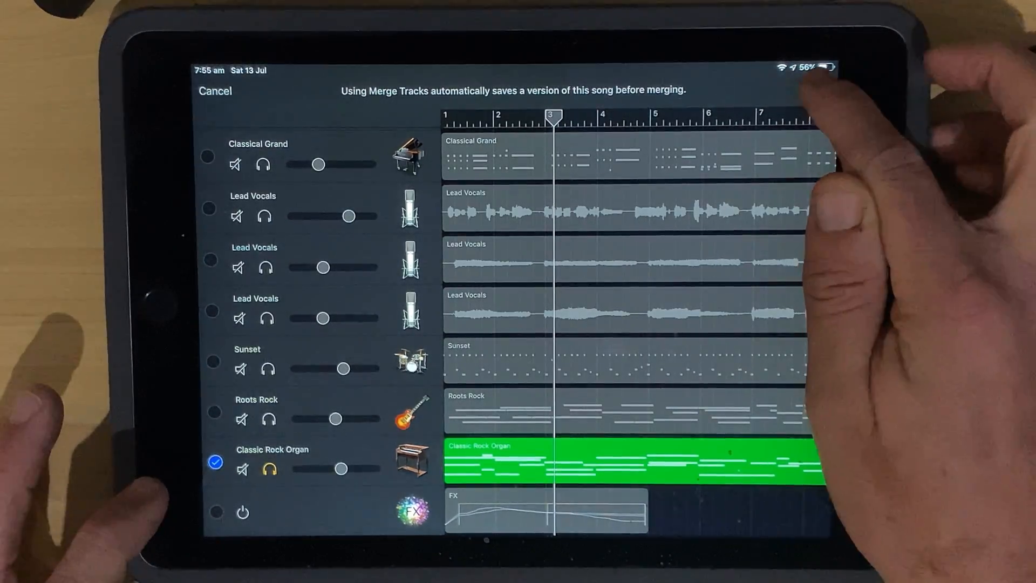
# Confirm the merge so Classic Rock Organ becomes an Audio Recorder track with a Merged Tracks region
pyautogui.click(214, 91)
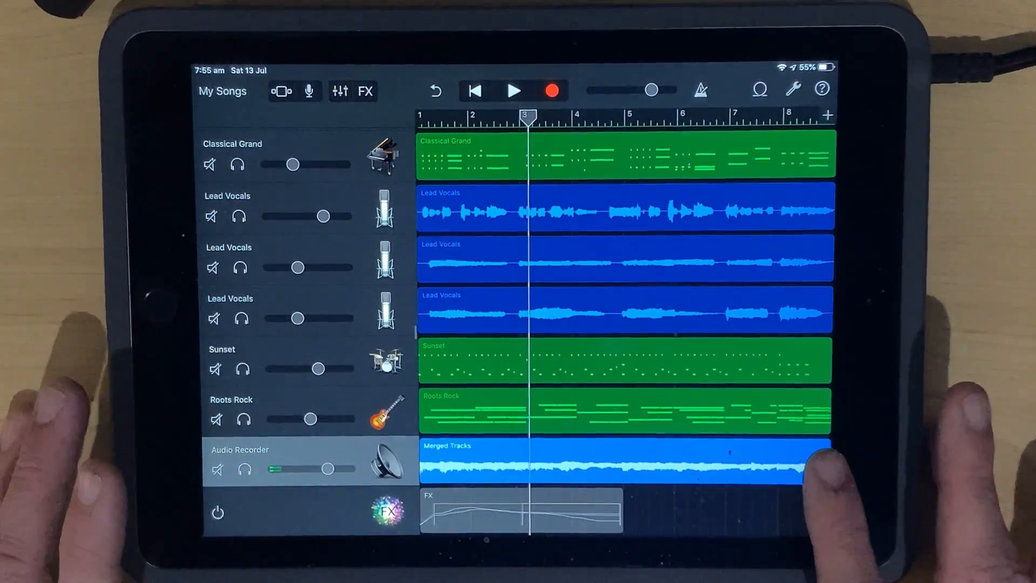
# View the merged Audio Recorder track's plug-in chain: Noise Gate, Compressor, Effect EQ and Visual EQ
pyautogui.click(243, 469)
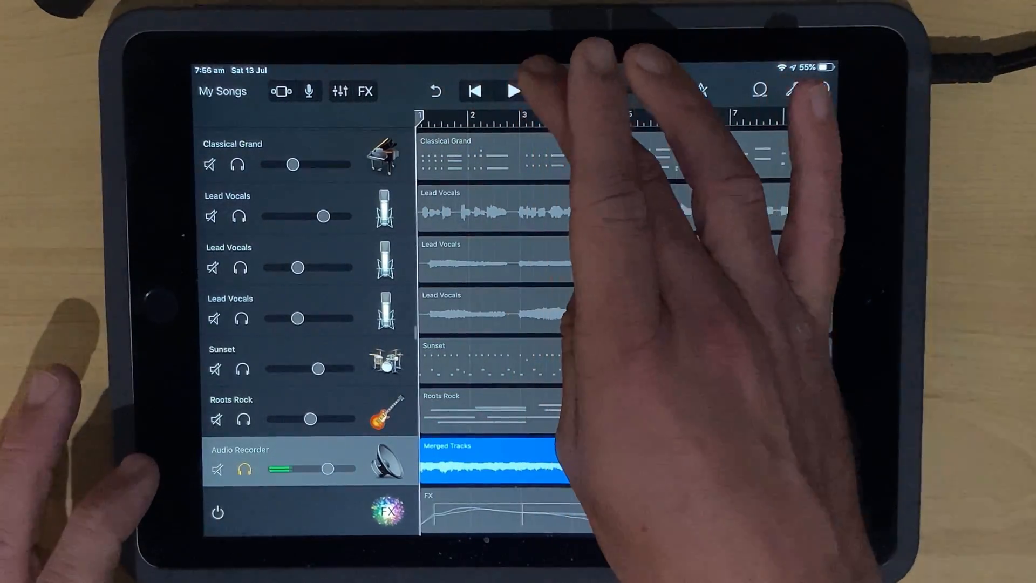
pyautogui.click(514, 90)
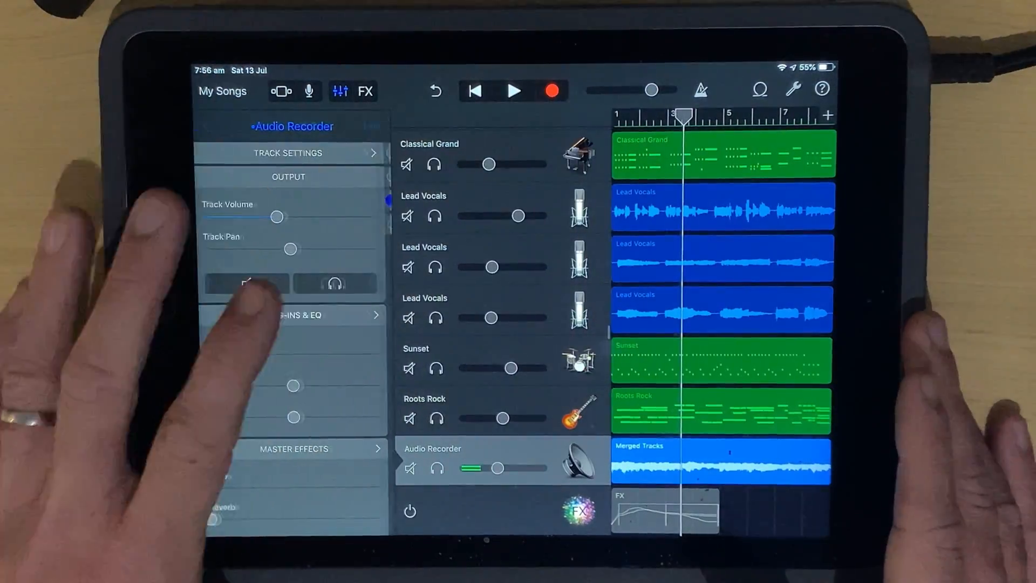
pyautogui.click(301, 314)
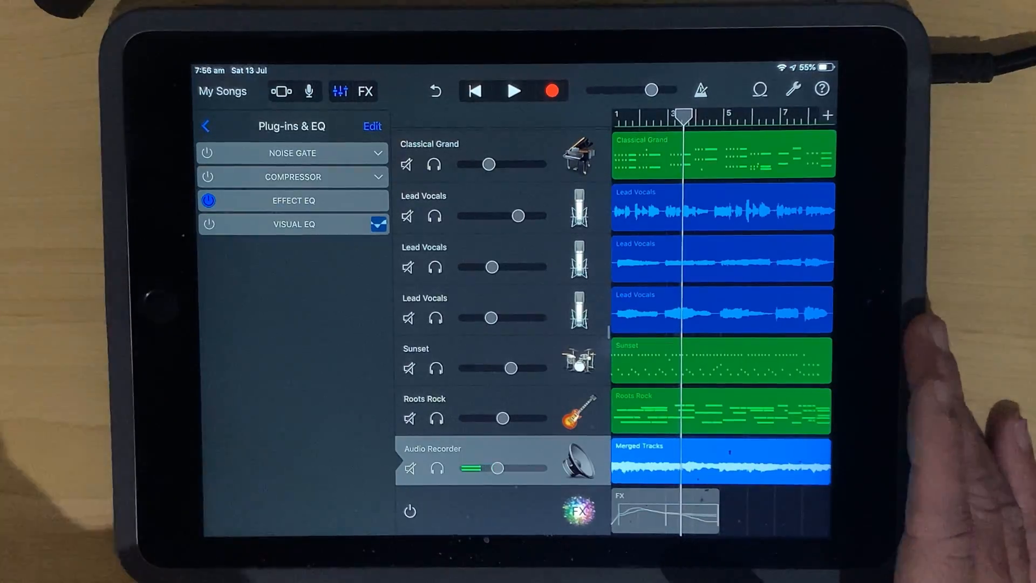